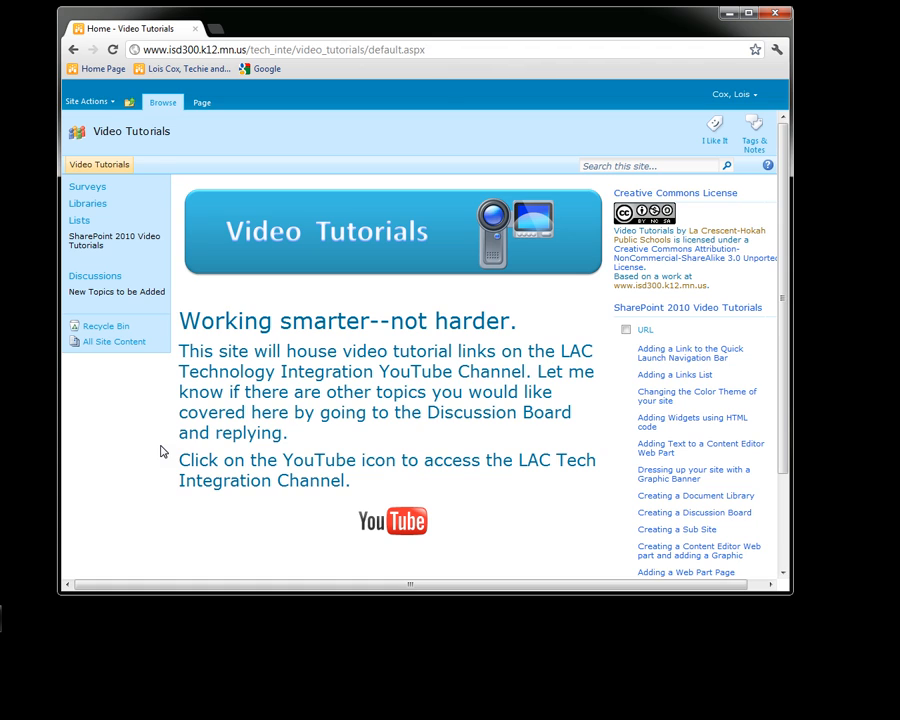
{"action": "mouse_move", "coordinate": [134, 388]}
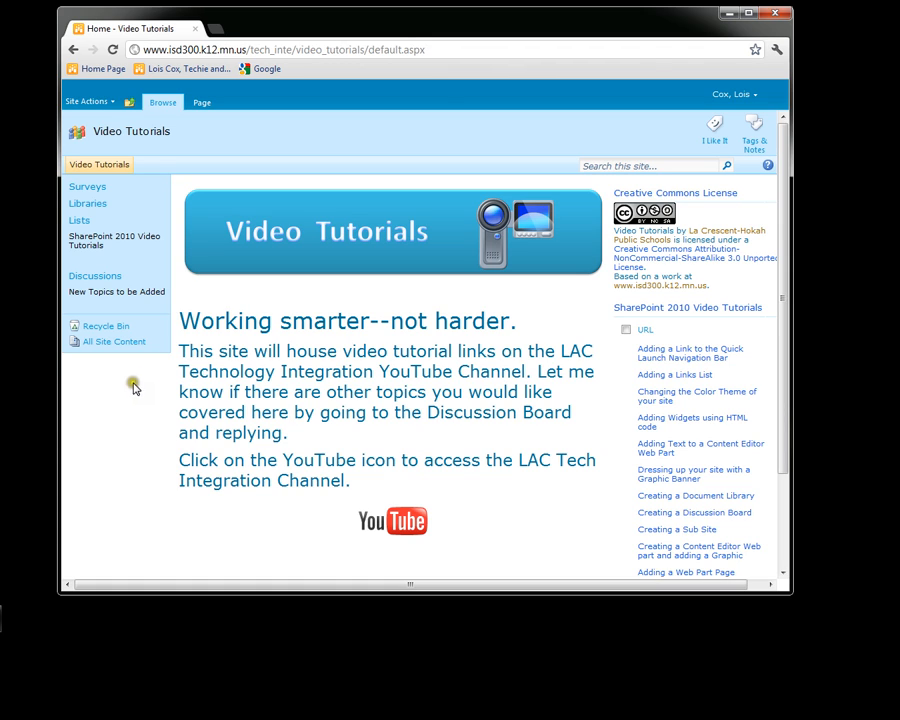
{"action": "mouse_move", "coordinate": [88, 101]}
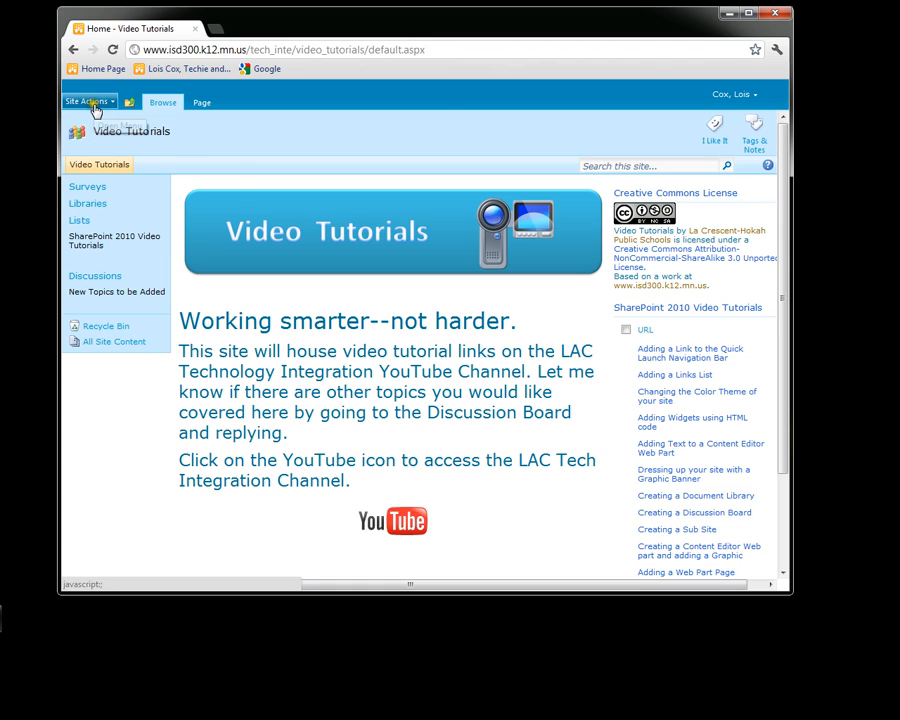
Go to All Site Content and choose the Survey template for a new item.
{"action": "left_click", "coordinate": [86, 101]}
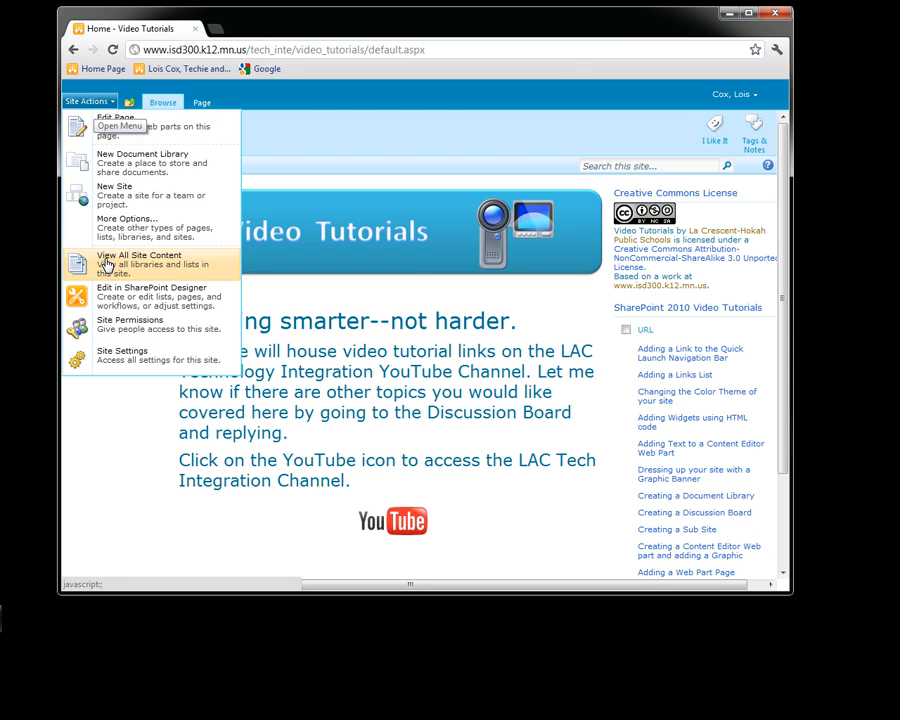
{"action": "left_click", "coordinate": [138, 259]}
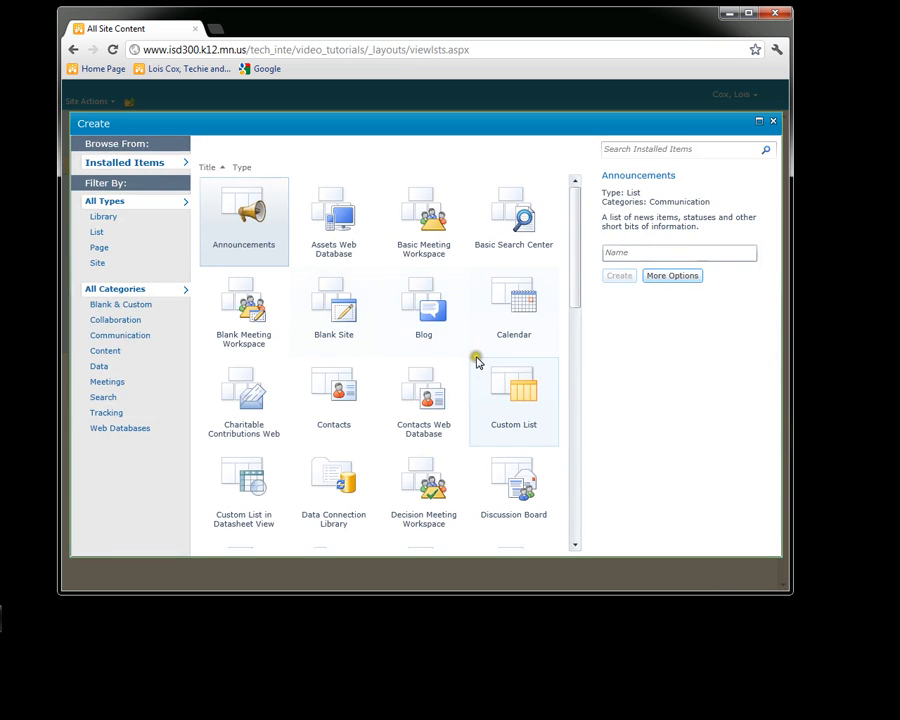
{"action": "scroll", "scroll_direction": "down", "scroll_amount": 3}
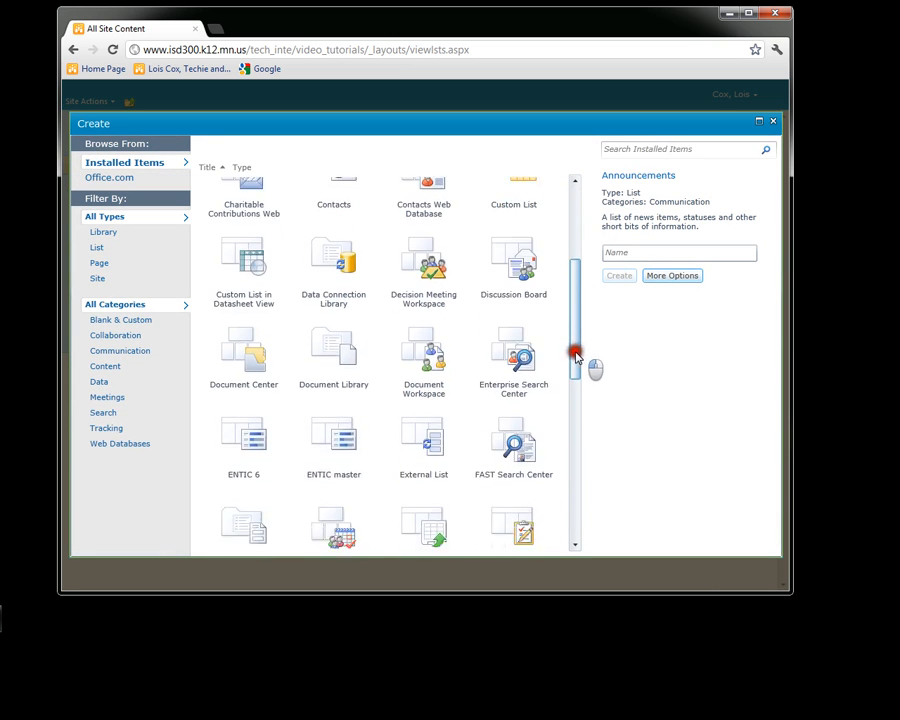
{"action": "scroll", "scroll_direction": "down", "scroll_amount": 3}
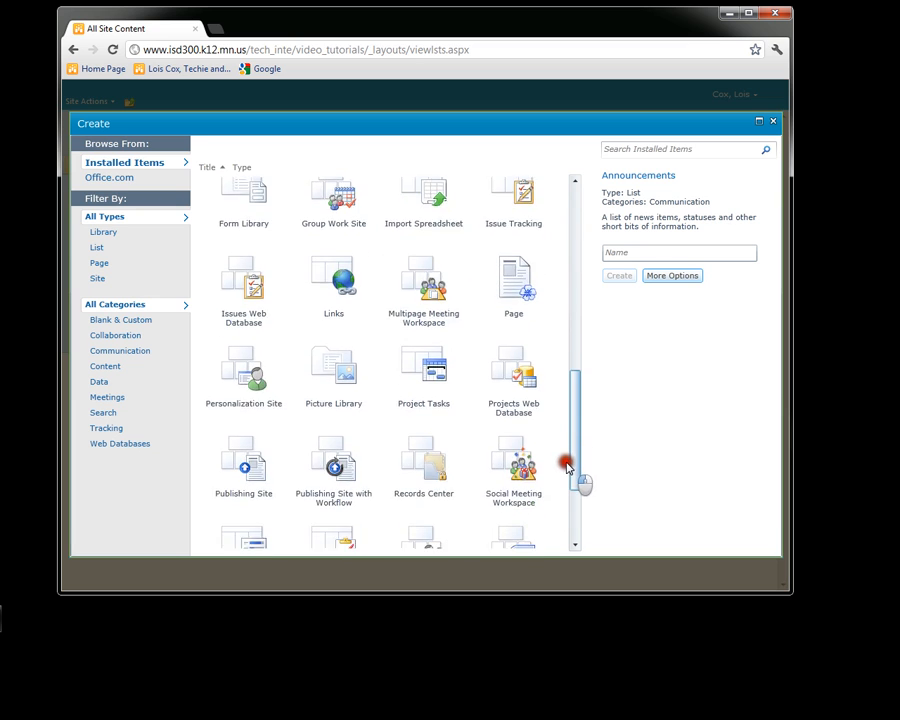
{"action": "scroll", "scroll_direction": "down", "scroll_amount": 3}
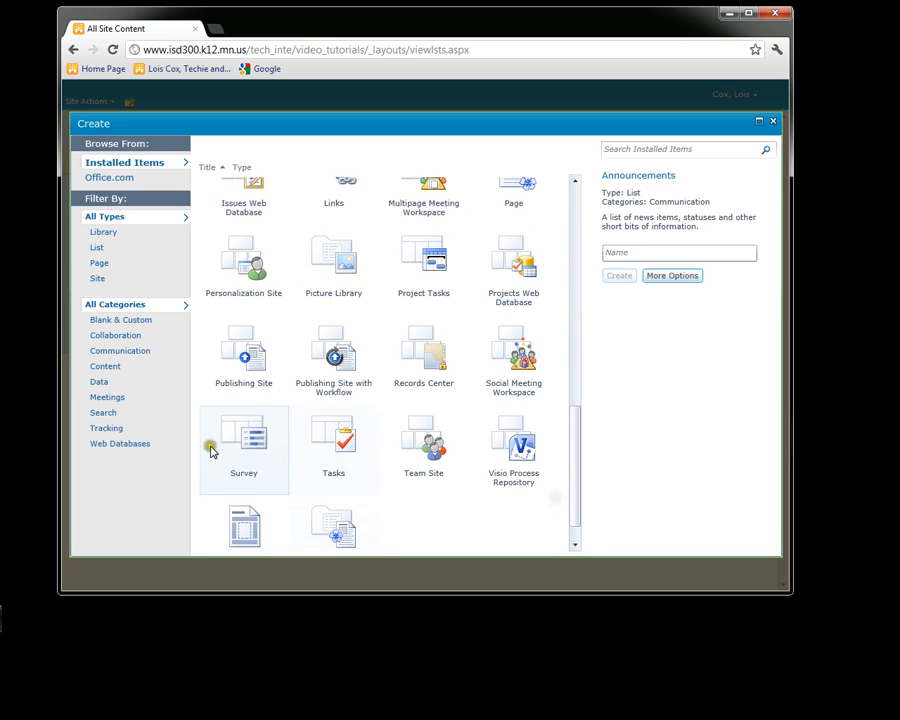
{"action": "left_click", "coordinate": [243, 445]}
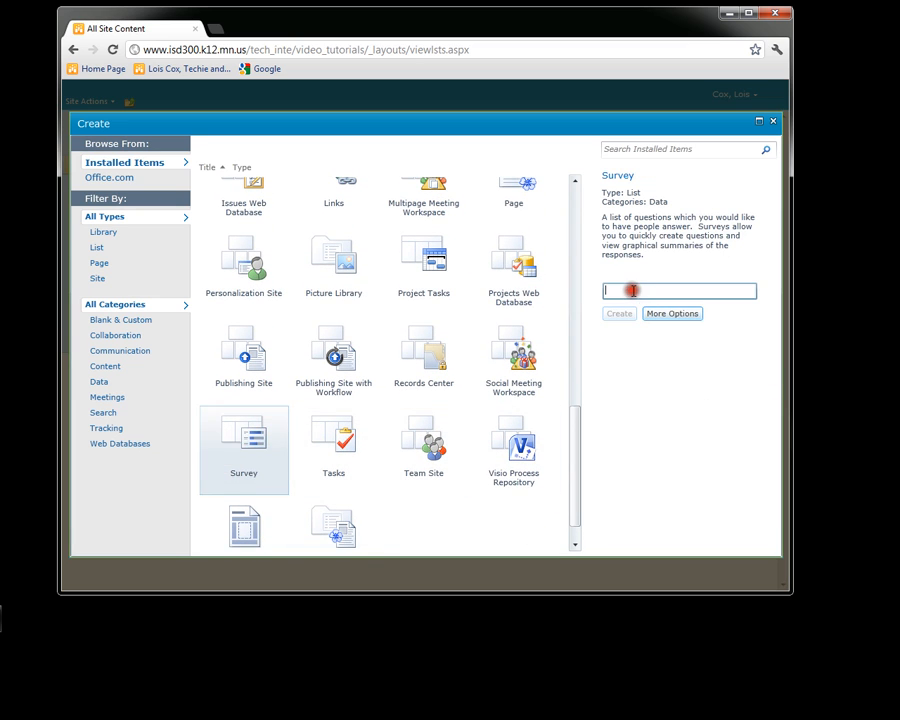
Name the new survey 'Test Survey' and create it.
{"action": "type", "text": "Td"}
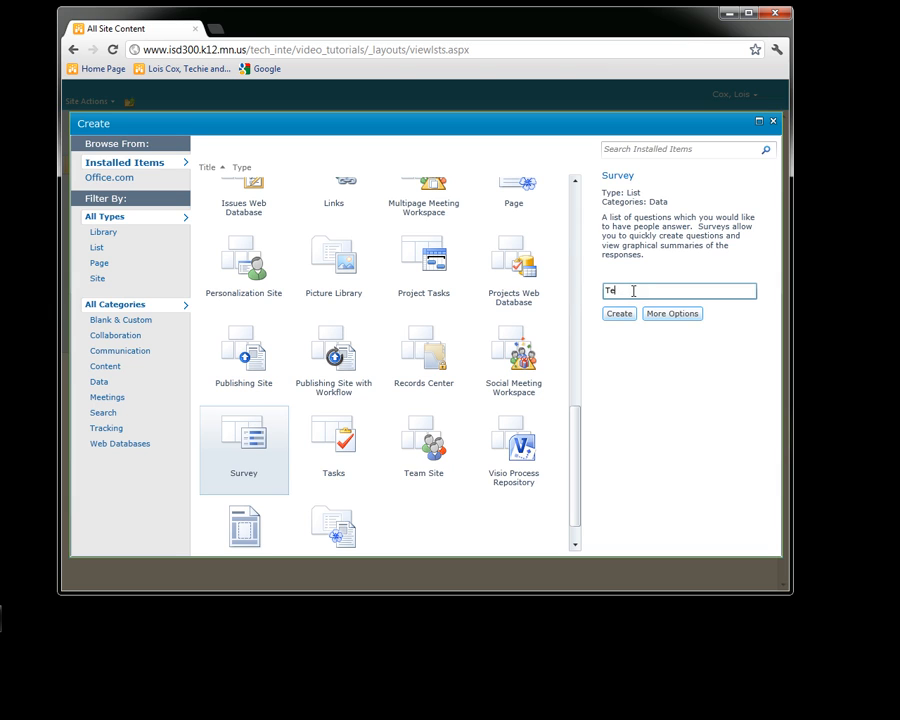
{"action": "type", "text": "Test Survey"}
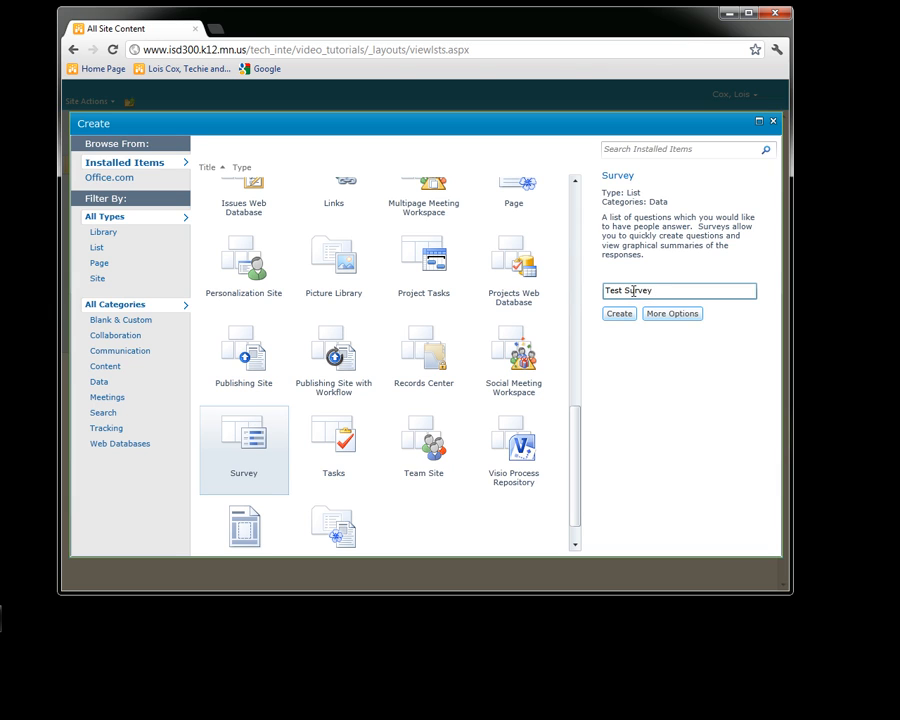
{"action": "left_click", "coordinate": [618, 313]}
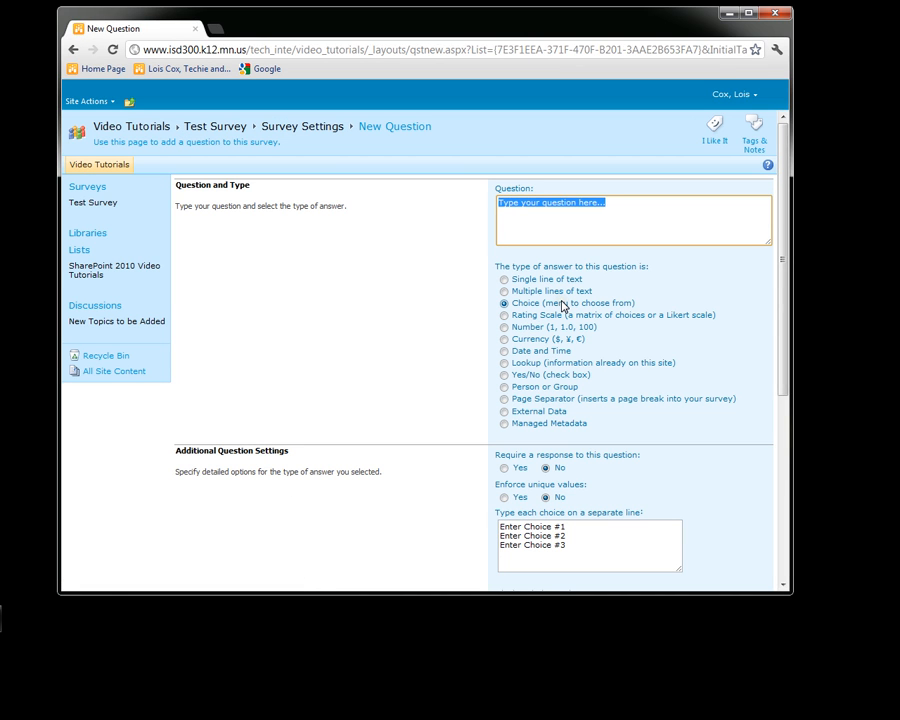
Enter the required choice question 'What do you think about the weather?' with its radio-button answers.
{"action": "type", "text": "What do"}
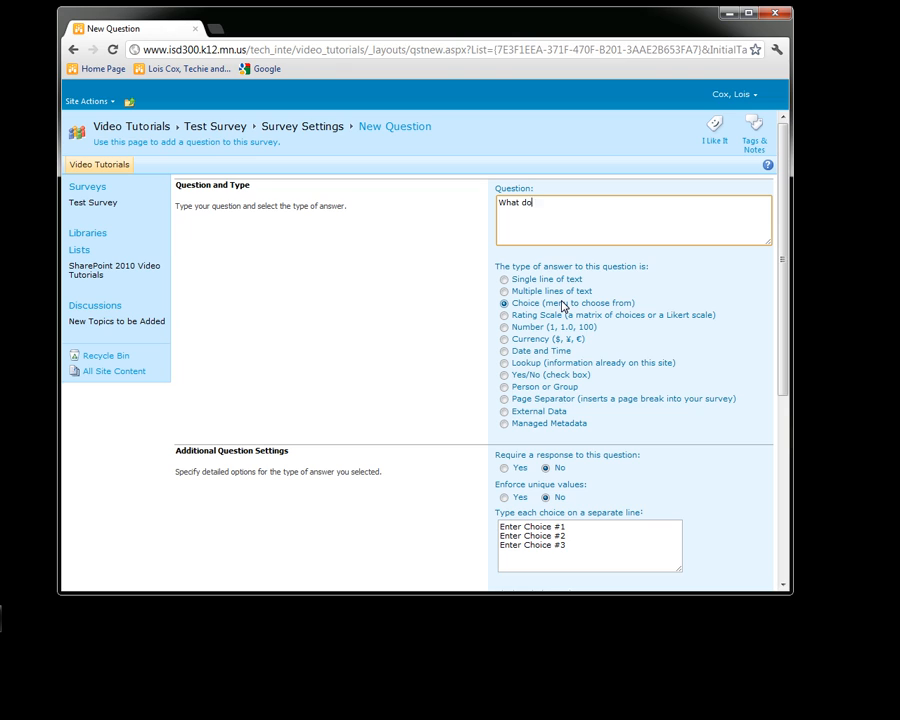
{"action": "type", "text": "you think about the w"}
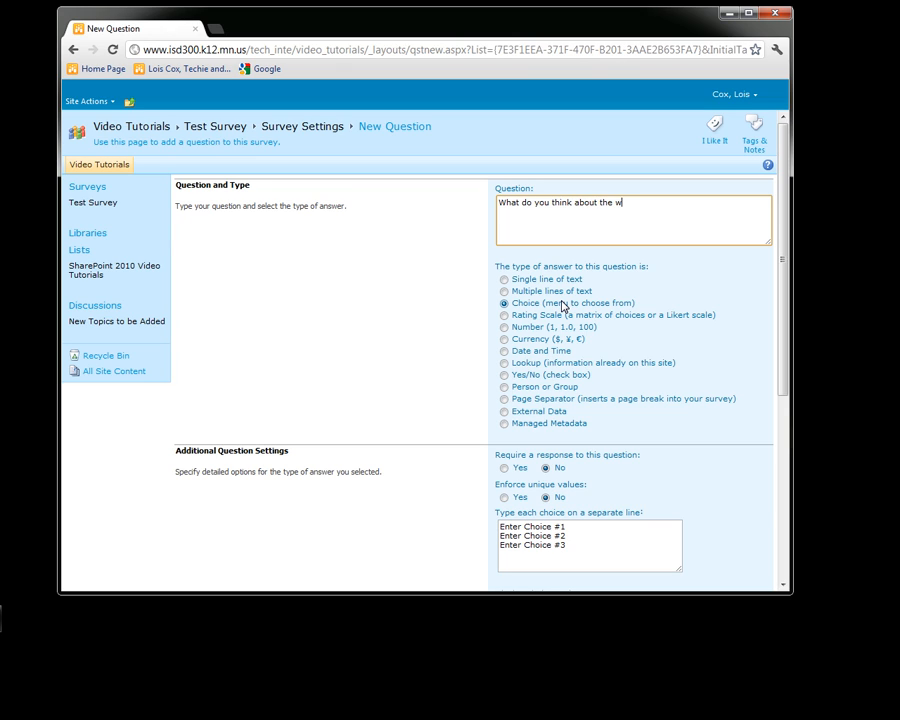
{"action": "type", "text": "eather"}
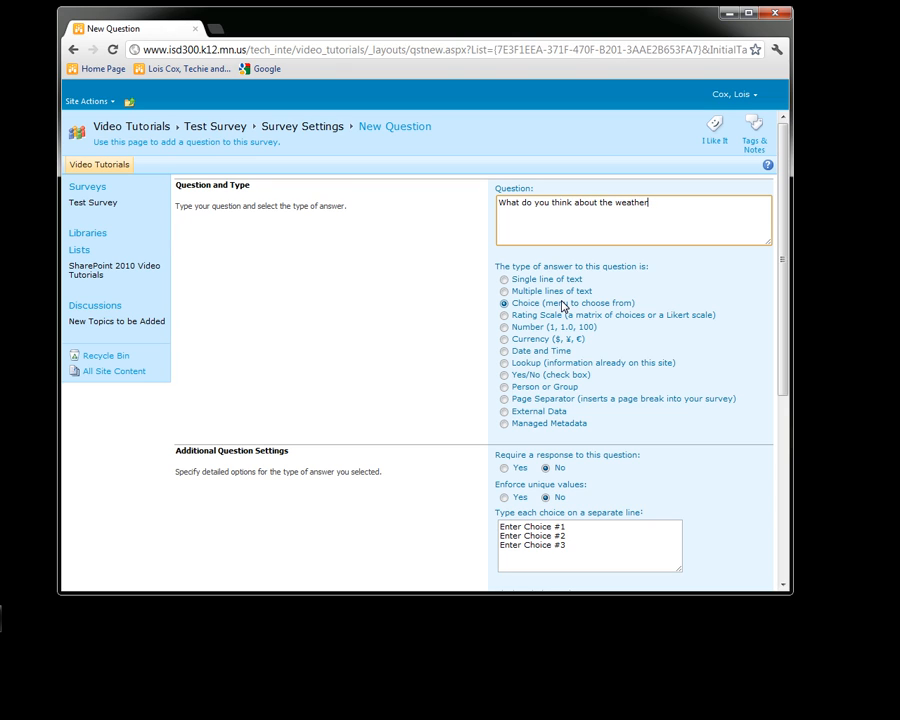
{"action": "type", "text": "?"}
{"action": "left_click", "coordinate": [590, 546]}
{"action": "type", "text": "It stinks."}
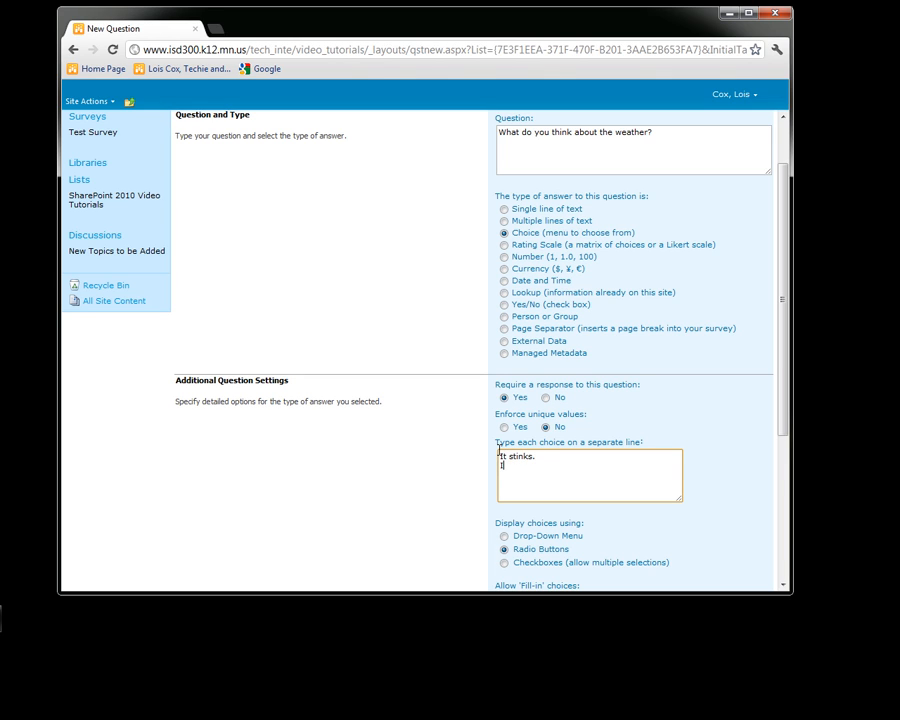
{"action": "type", "text": "It is winter, what"}
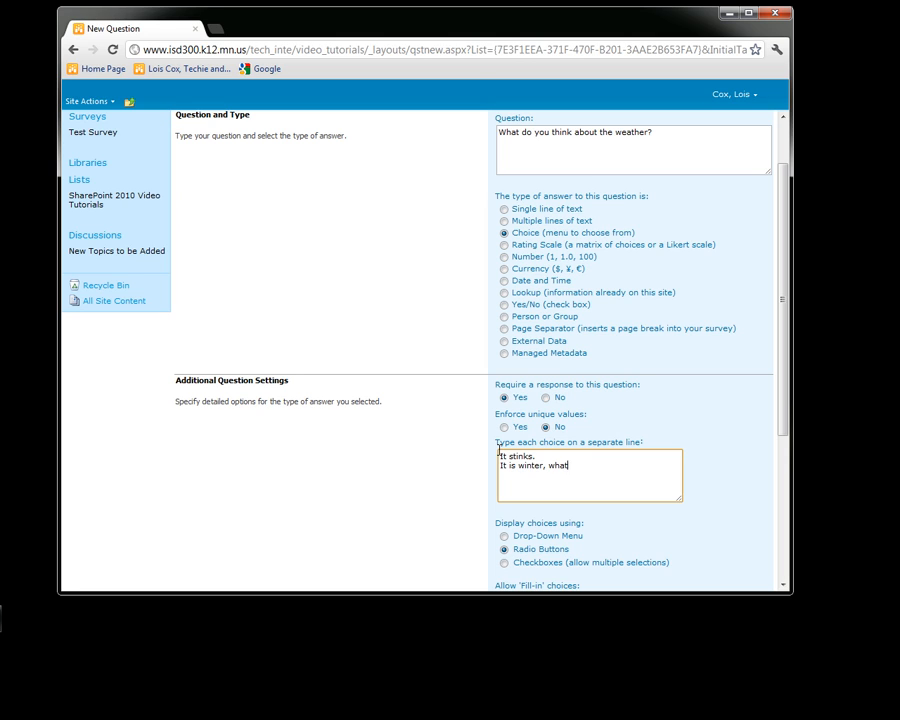
{"action": "type", "text": "do you expect?"}
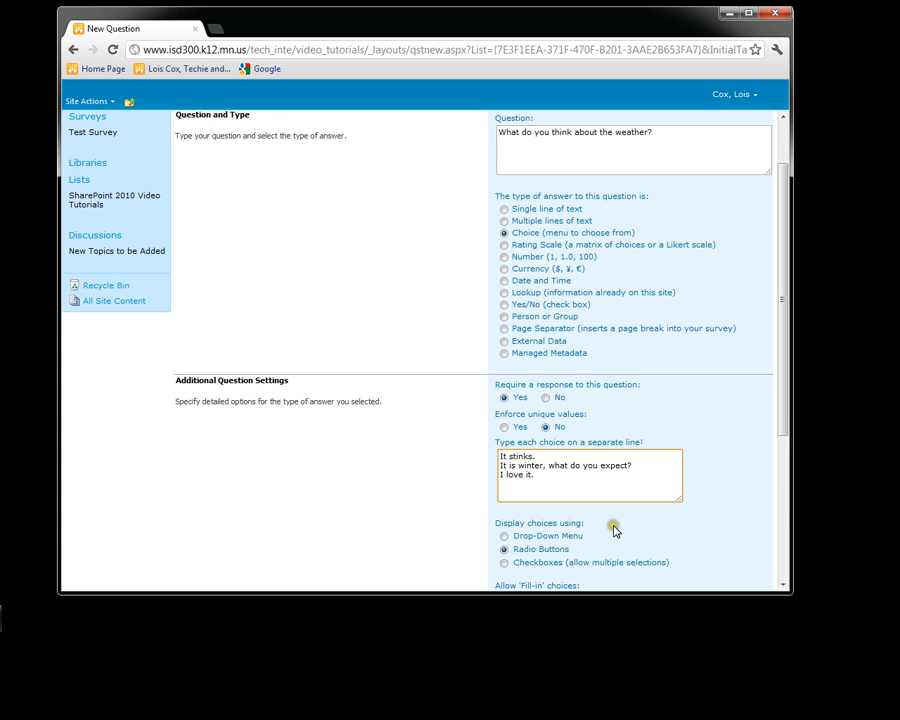
{"action": "scroll", "scroll_direction": "down", "scroll_amount": 3}
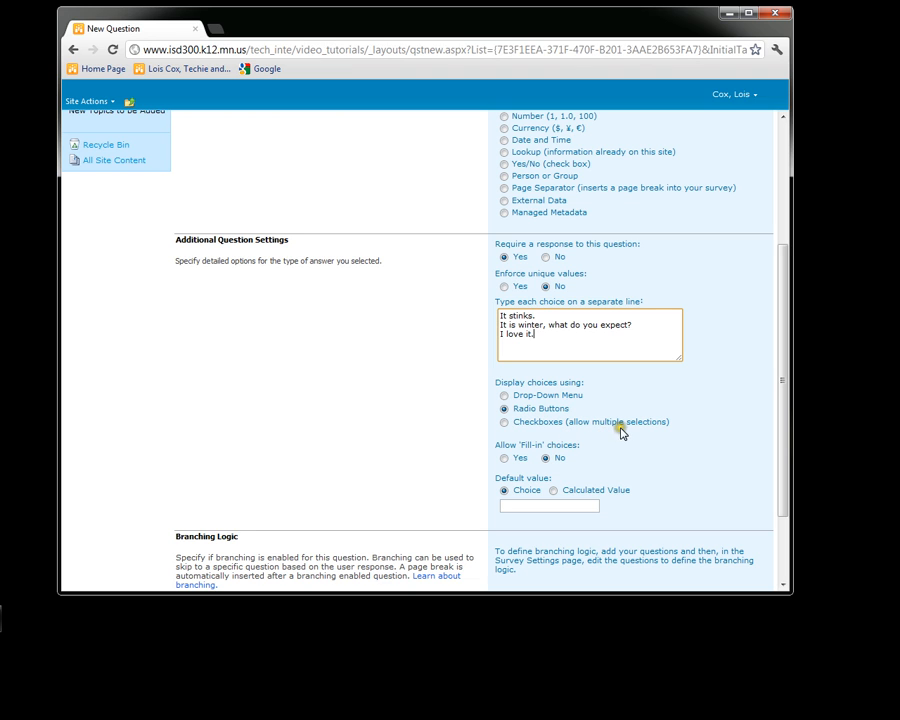
{"action": "mouse_move", "coordinate": [625, 439]}
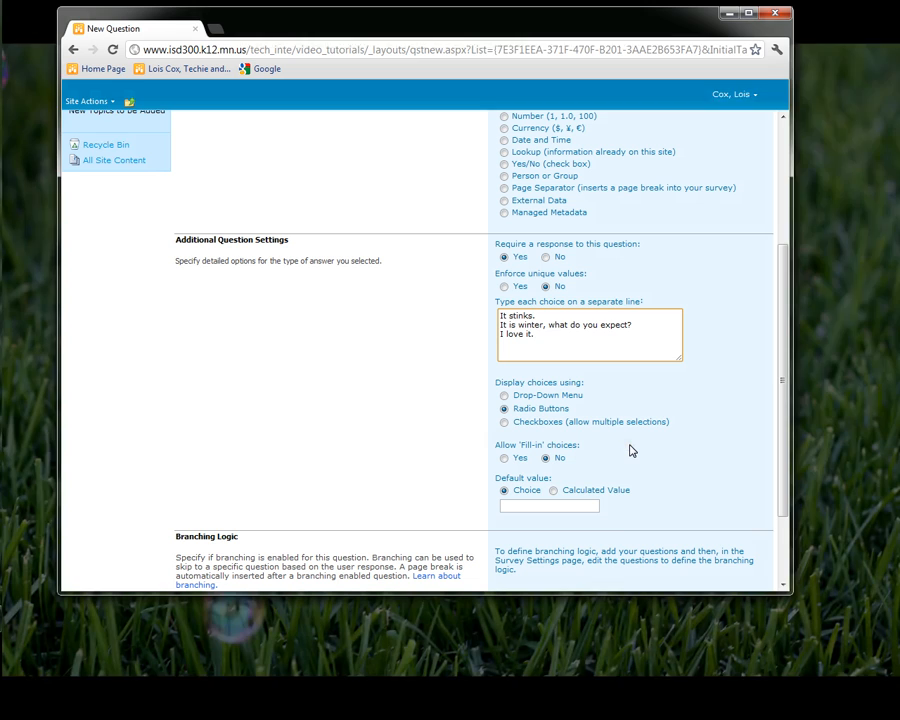
{"action": "scroll", "scroll_direction": "down", "scroll_amount": 3}
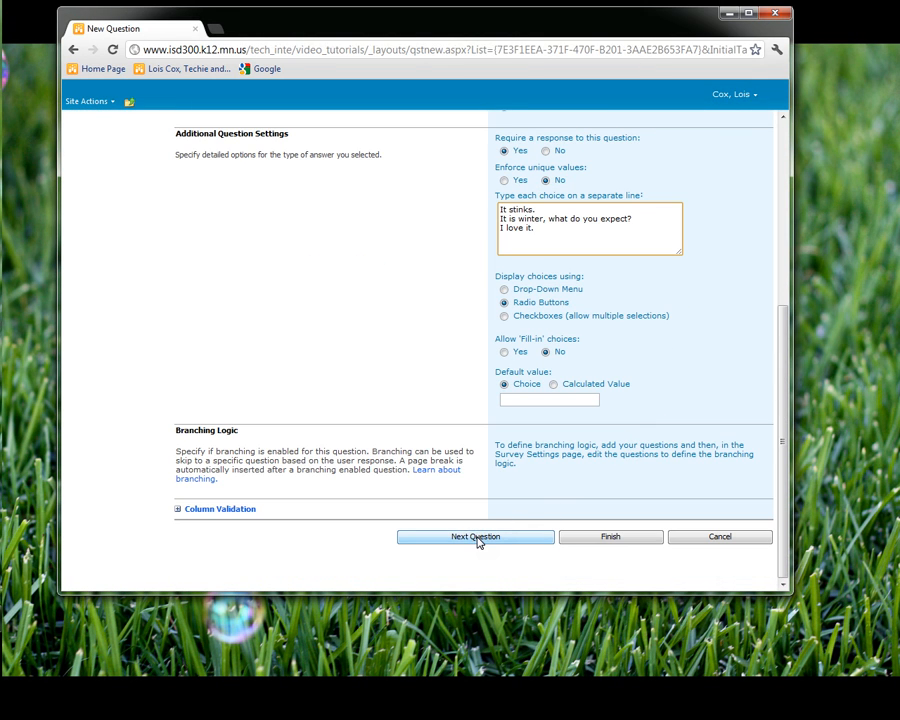
Add a single-line text question 'What is your favorite weather?'.
{"action": "left_click", "coordinate": [475, 536]}
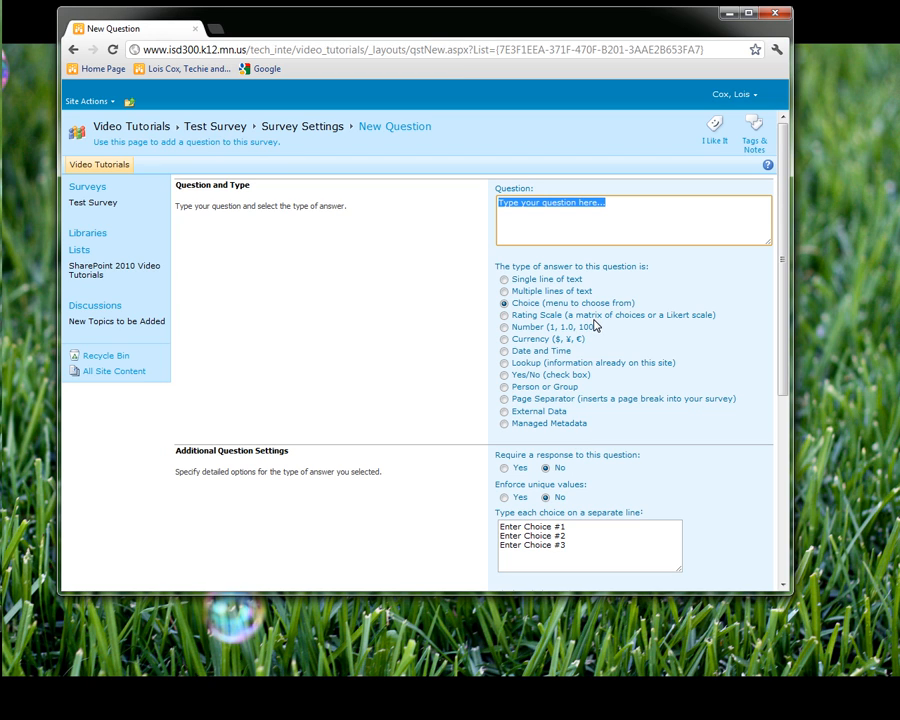
{"action": "mouse_move", "coordinate": [520, 285]}
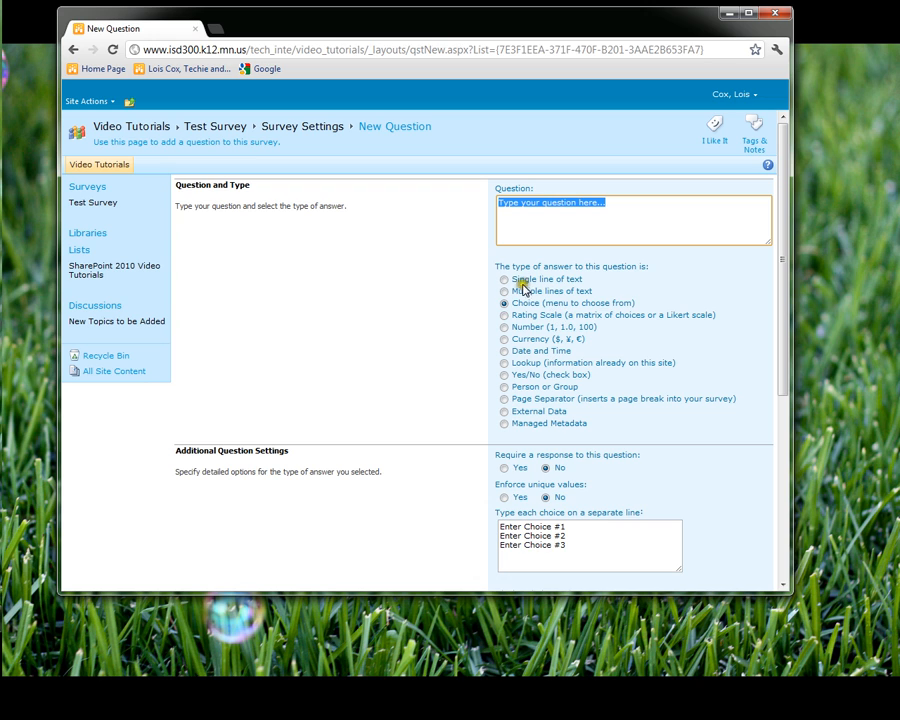
{"action": "left_click", "coordinate": [504, 279]}
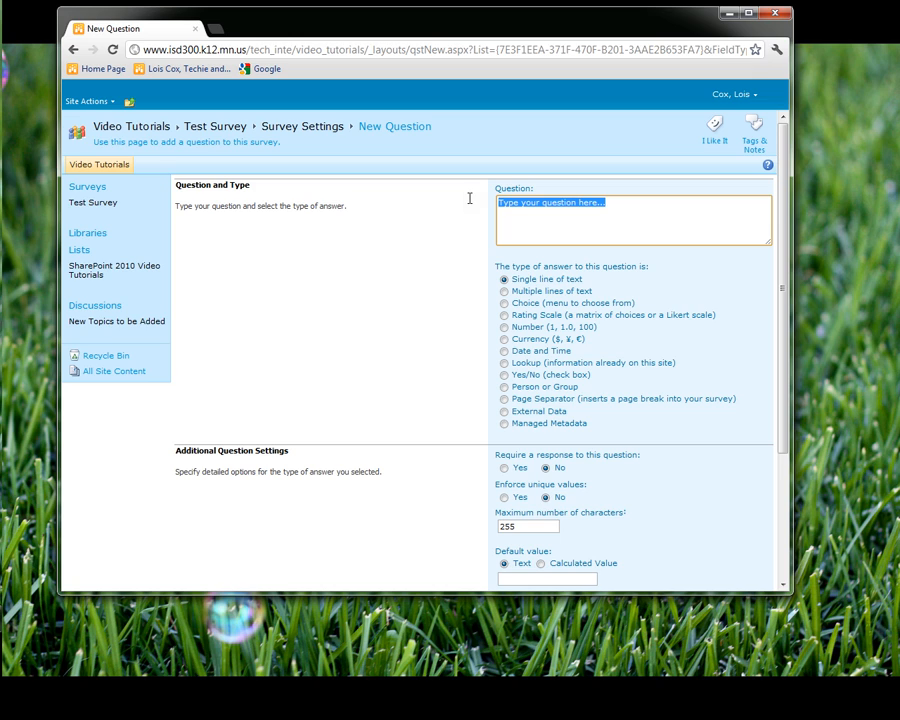
{"action": "type", "text": "W"}
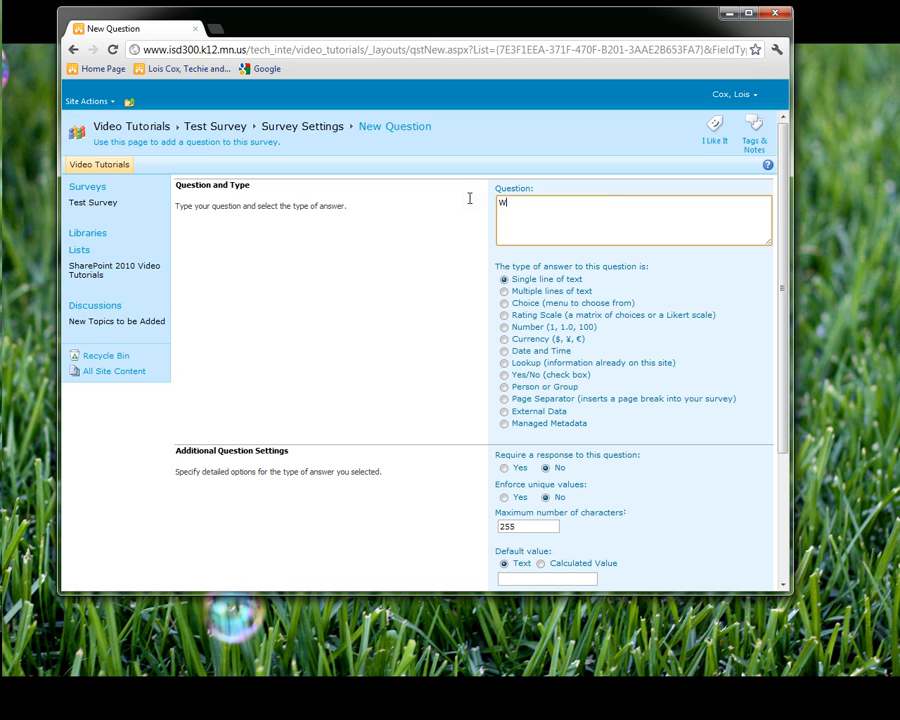
{"action": "type", "text": "What is your favorit"}
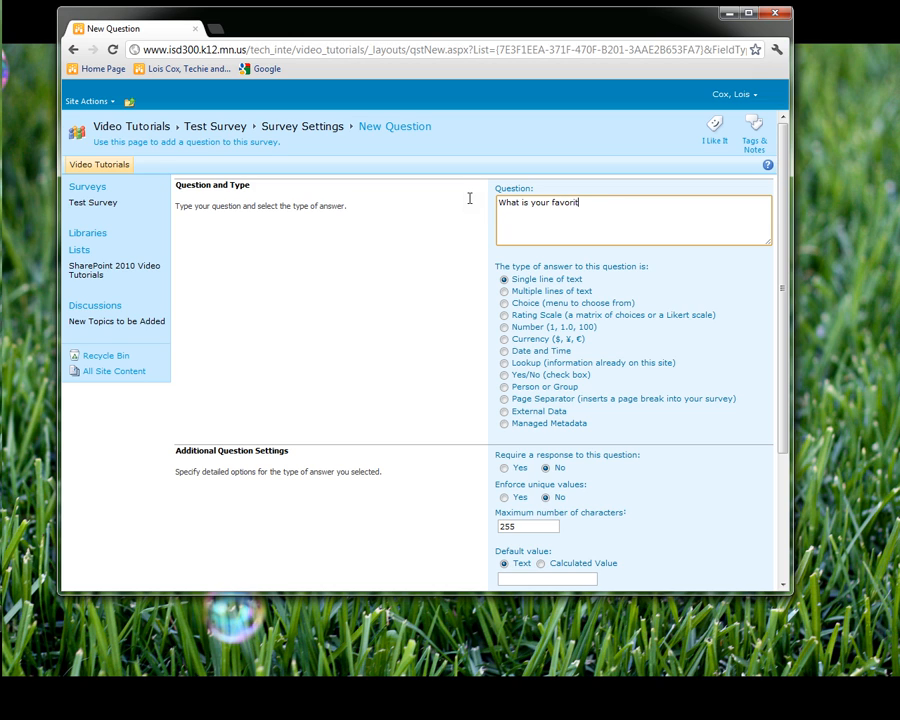
{"action": "type", "text": "e weather?"}
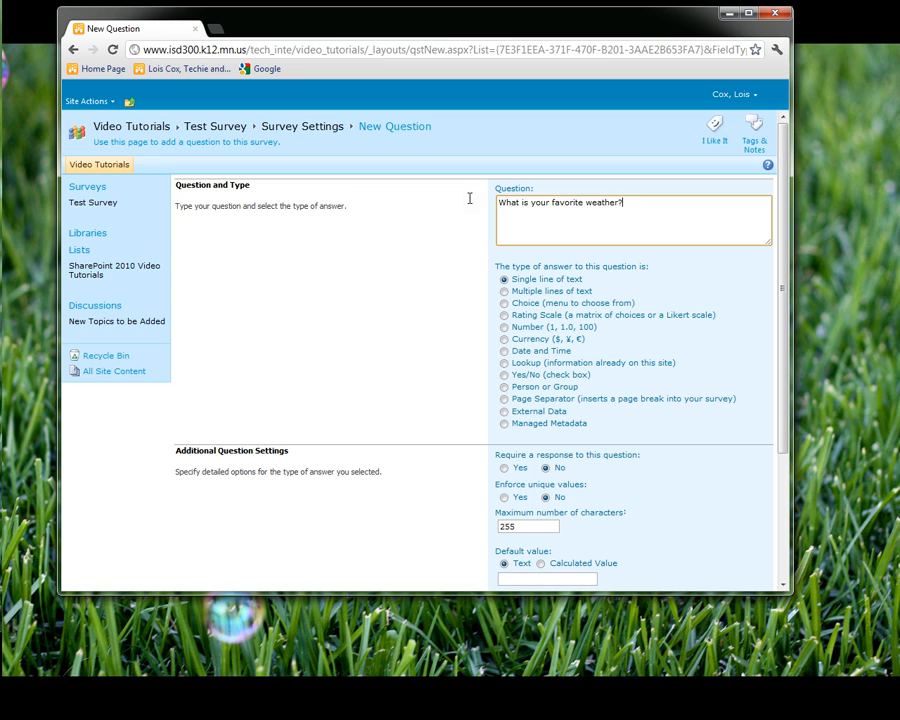
{"action": "mouse_move", "coordinate": [668, 408]}
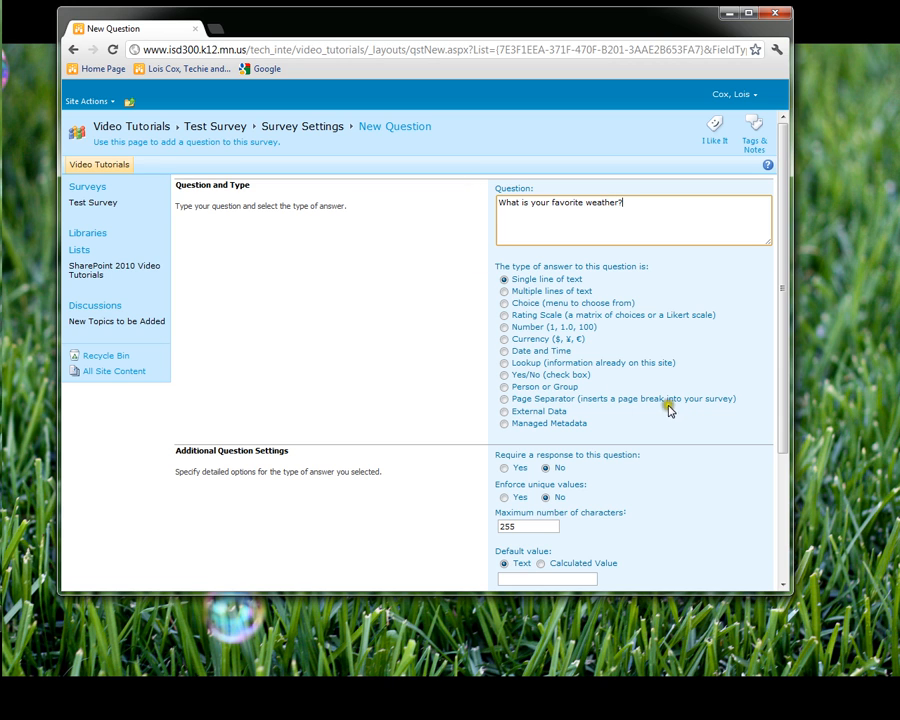
{"action": "scroll", "scroll_direction": "down", "scroll_amount": 3}
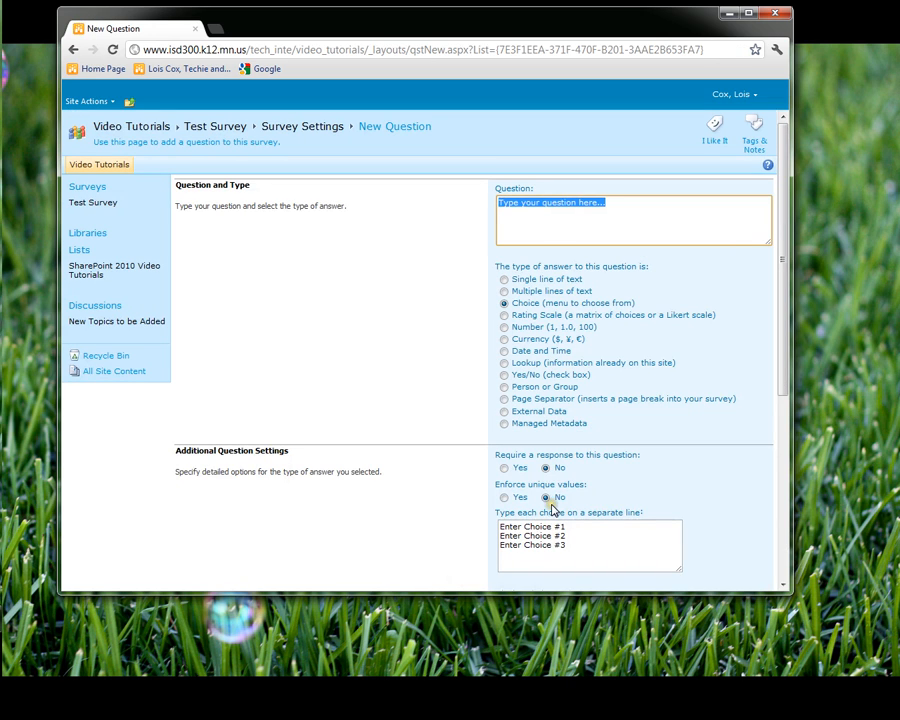
{"action": "mouse_move", "coordinate": [630, 251]}
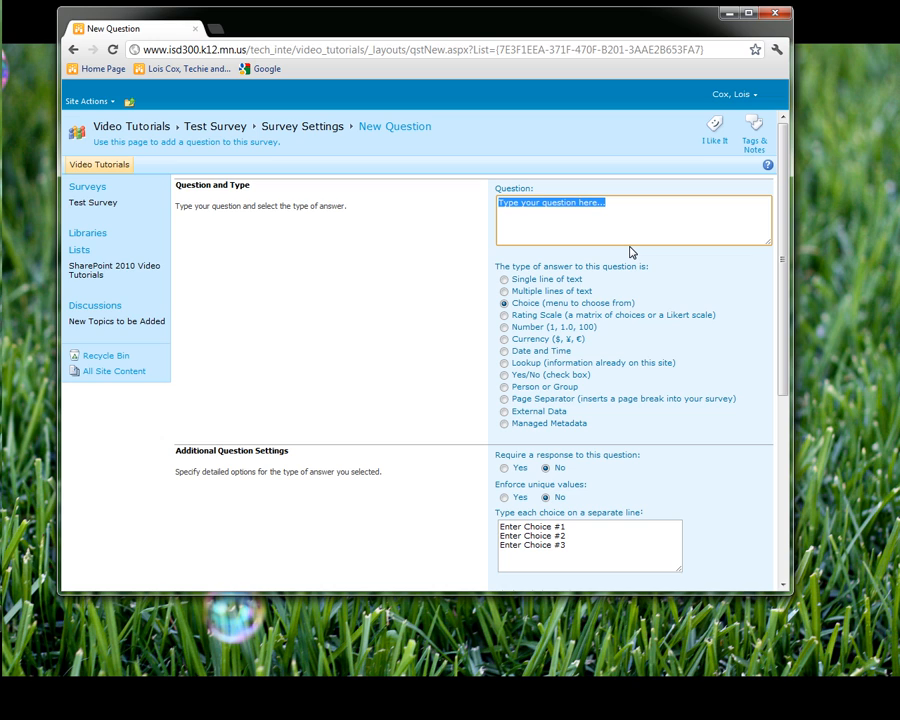
Enter 'Tell me what you think about the seasons.' as a Rating Scale question.
{"action": "type", "text": "Tell me what"}
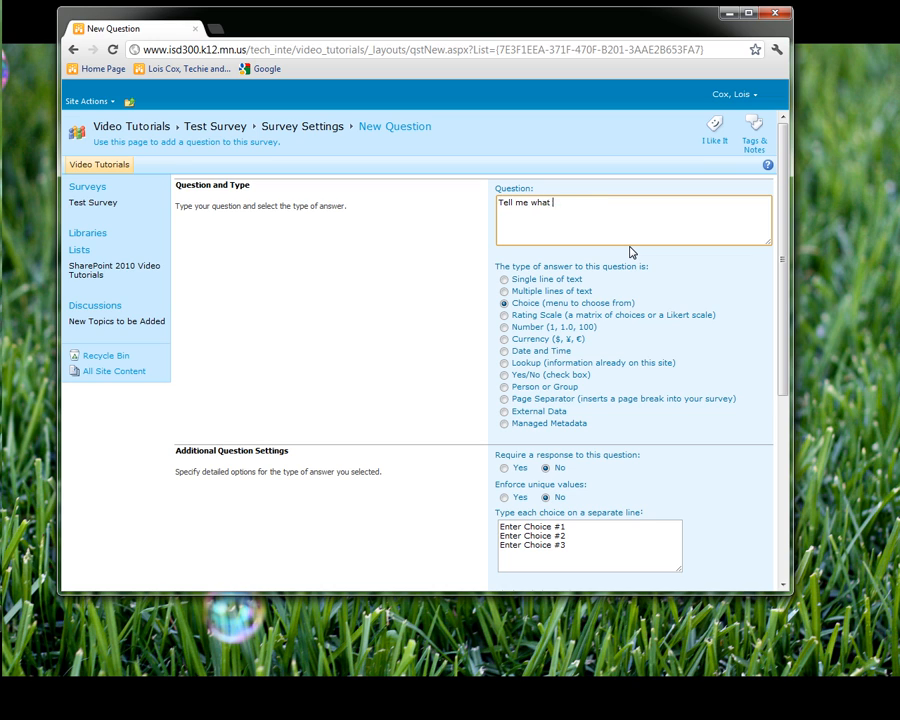
{"action": "type", "text": "you think about the"}
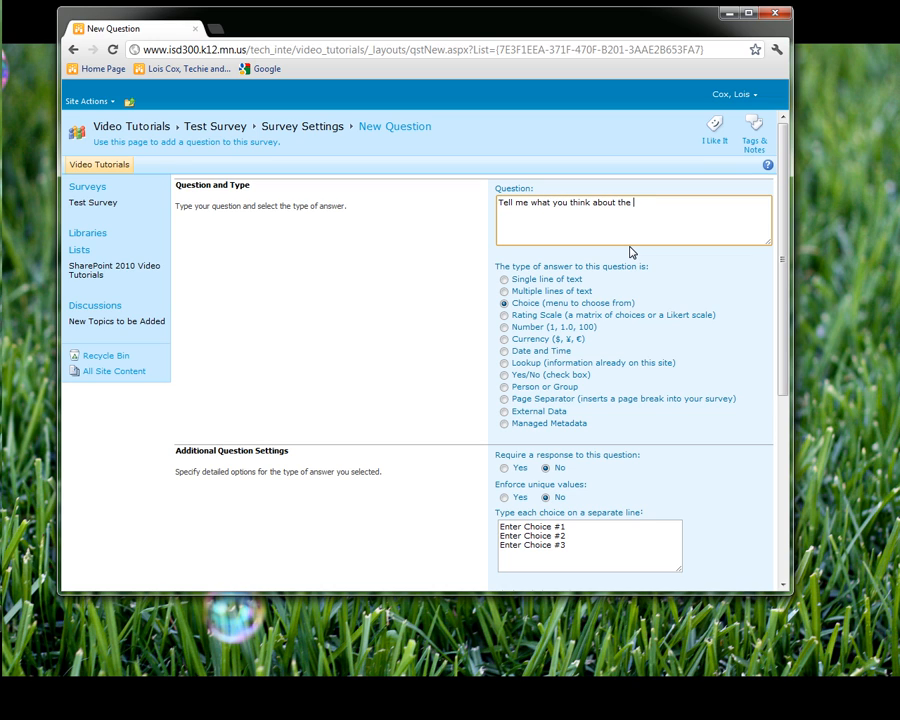
{"action": "type", "text": "seasons."}
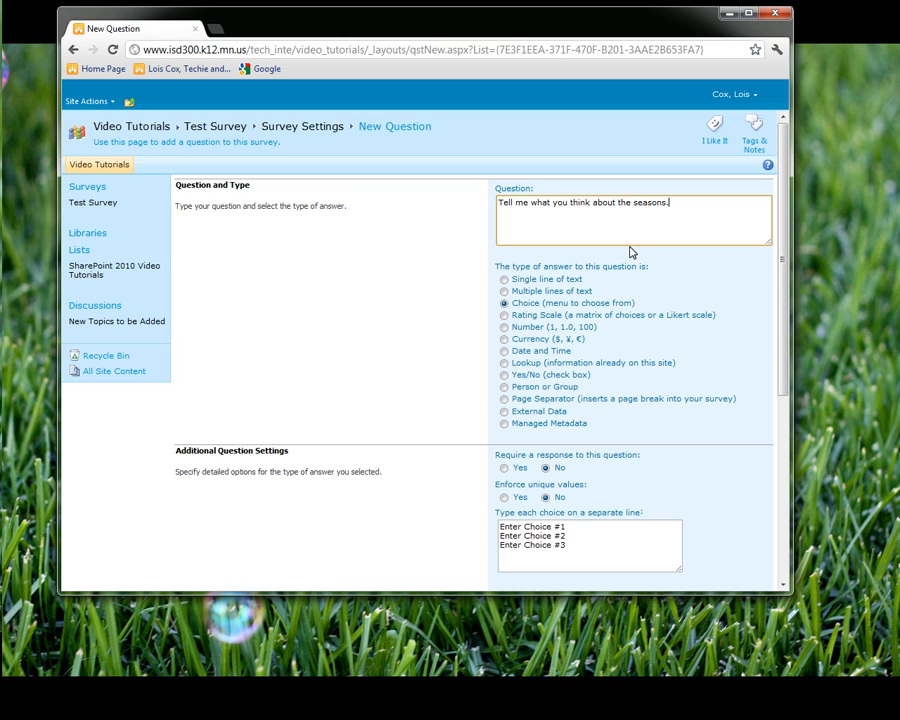
{"action": "left_click", "coordinate": [504, 315]}
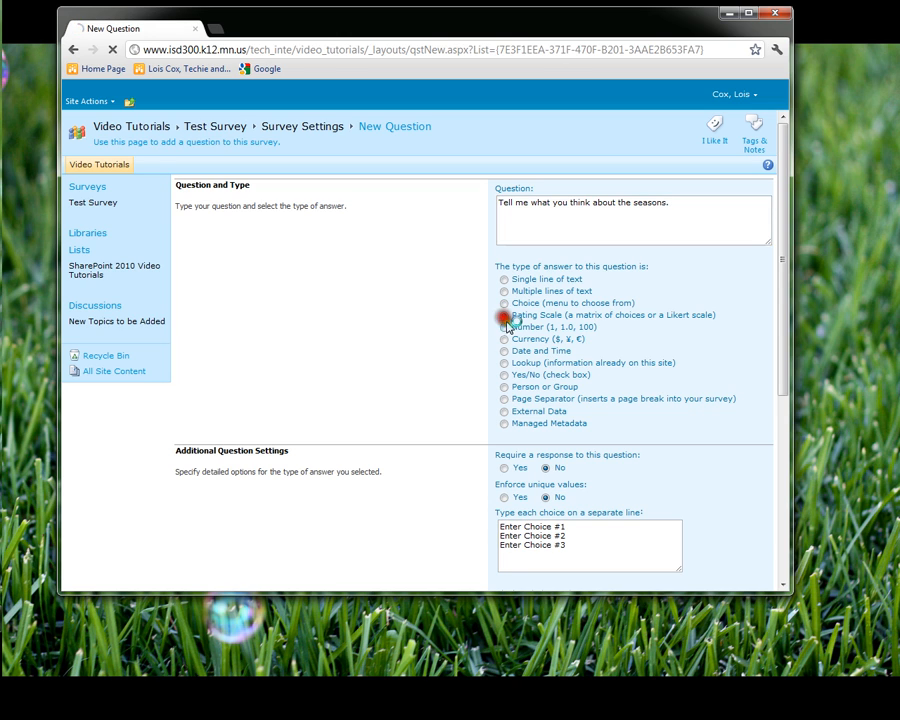
{"action": "left_click", "coordinate": [504, 314]}
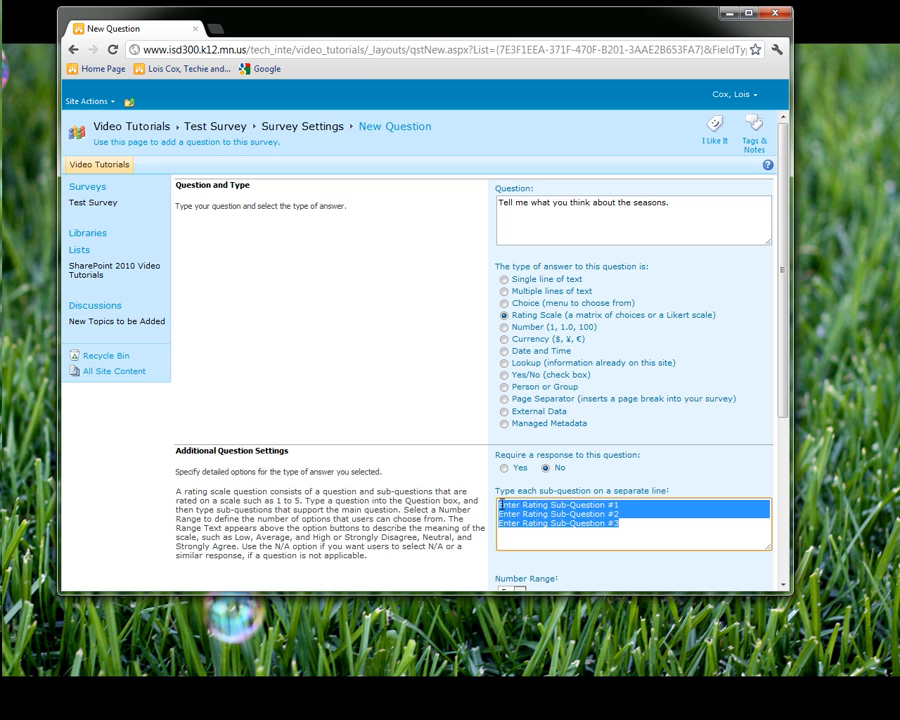
Replace the placeholder sub-questions with Winter, Spring, Summer and Fall.
{"action": "type", "text": "Winter is my"}
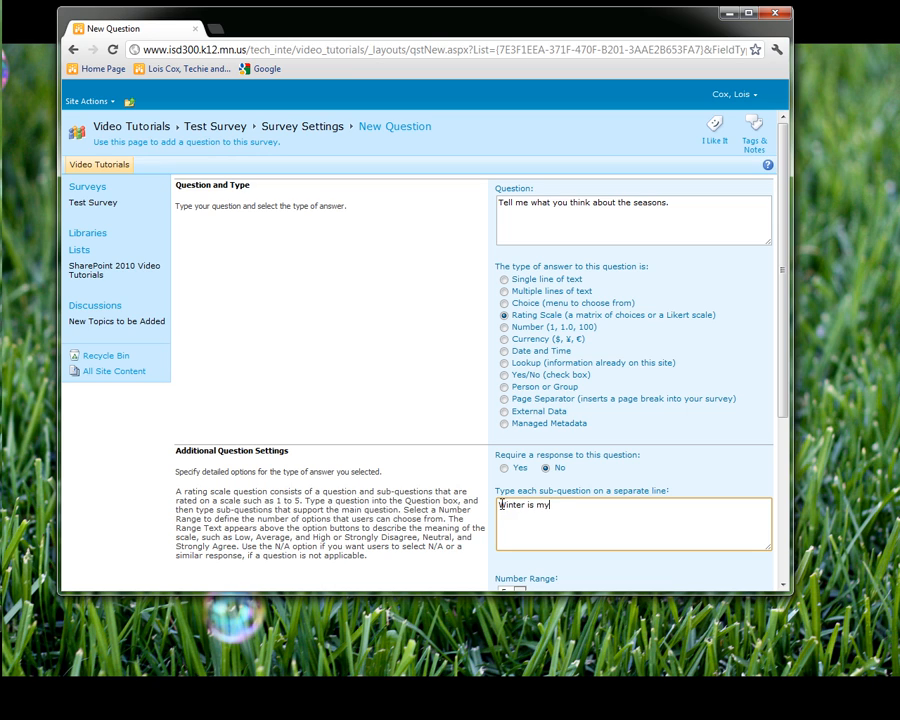
{"action": "type", "text": "all-time favorite."}
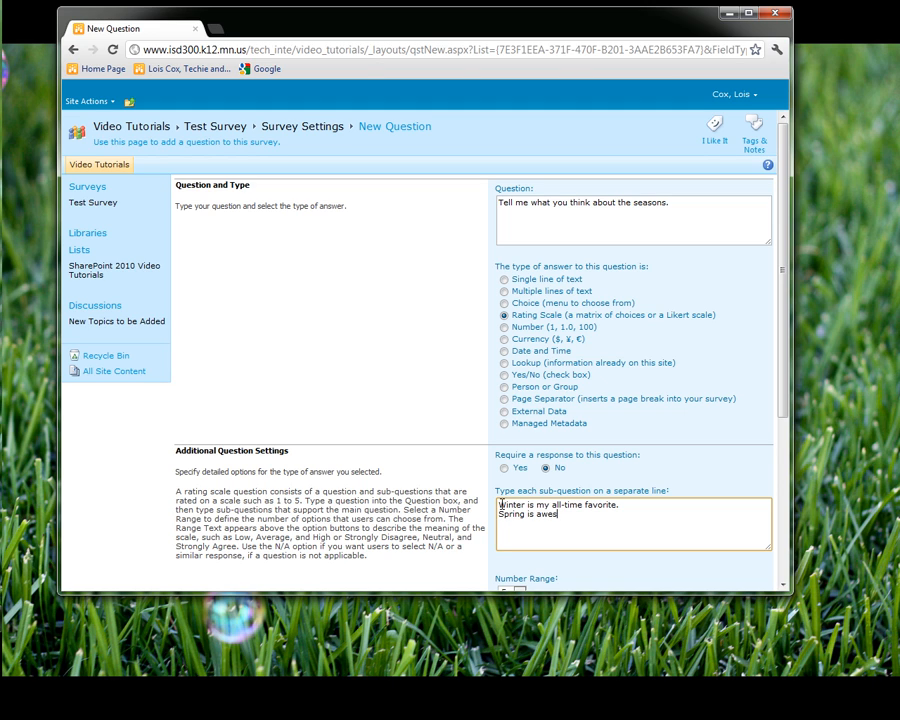
{"action": "type", "text": "ome."}
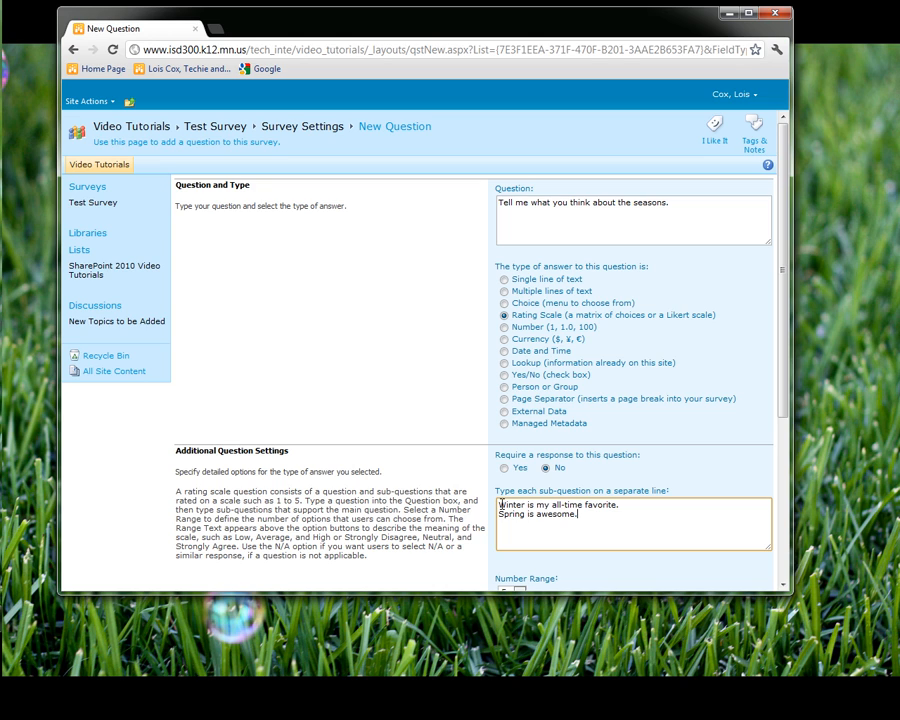
{"action": "key", "text": "BackSpace"}
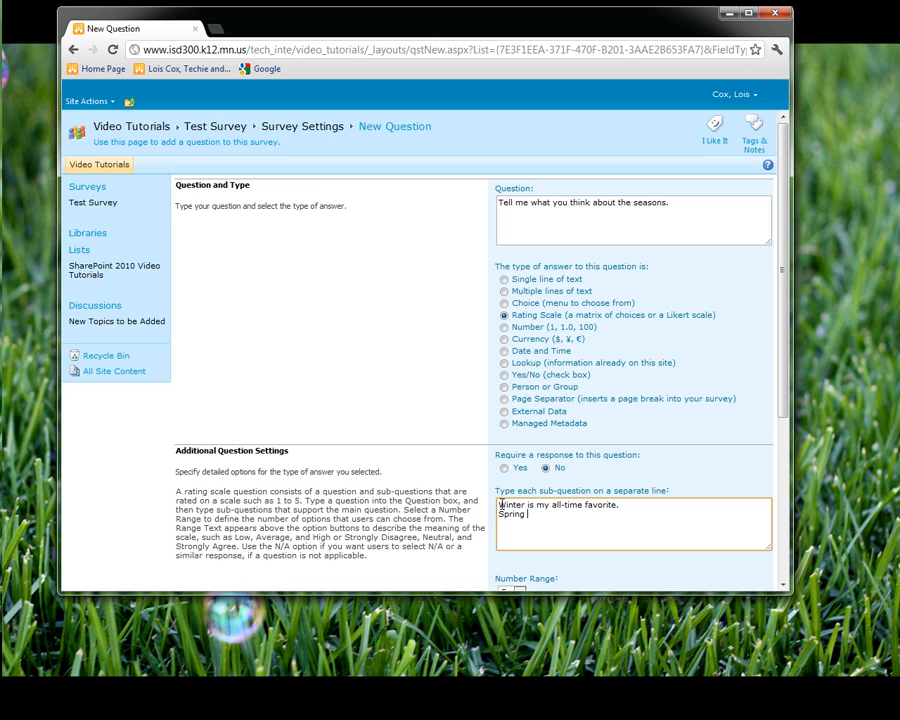
{"action": "double_click", "coordinate": [512, 515]}
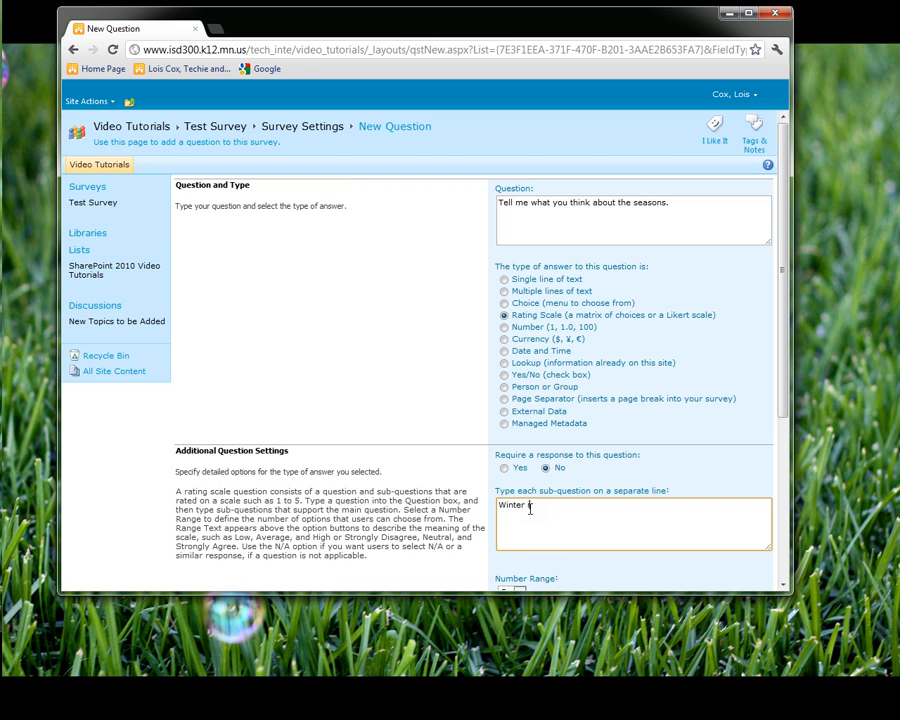
{"action": "type", "text": "Spring"}
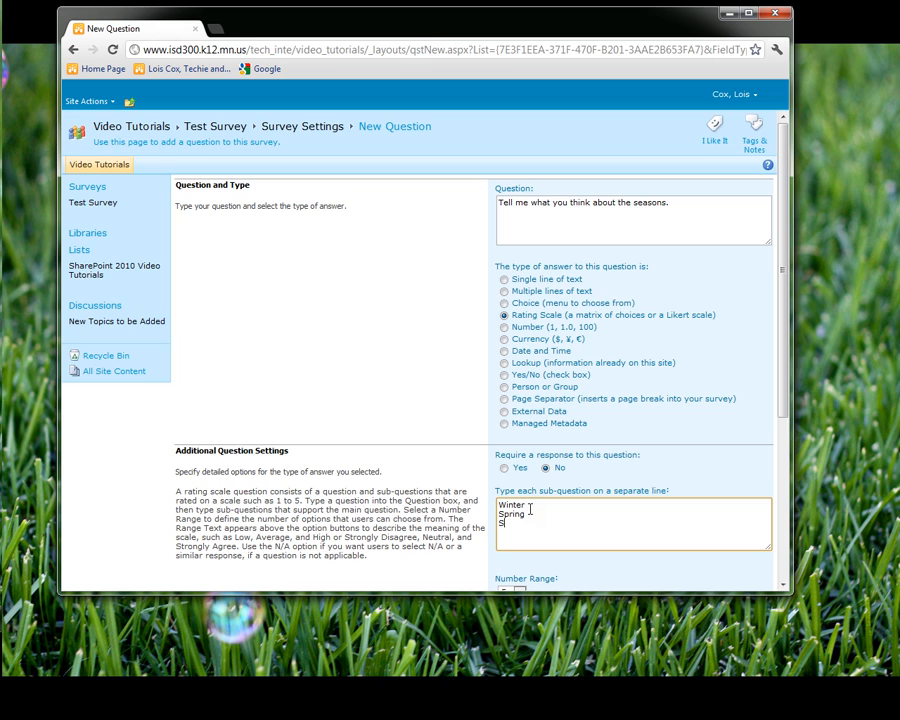
{"action": "type", "text": "Summe"}
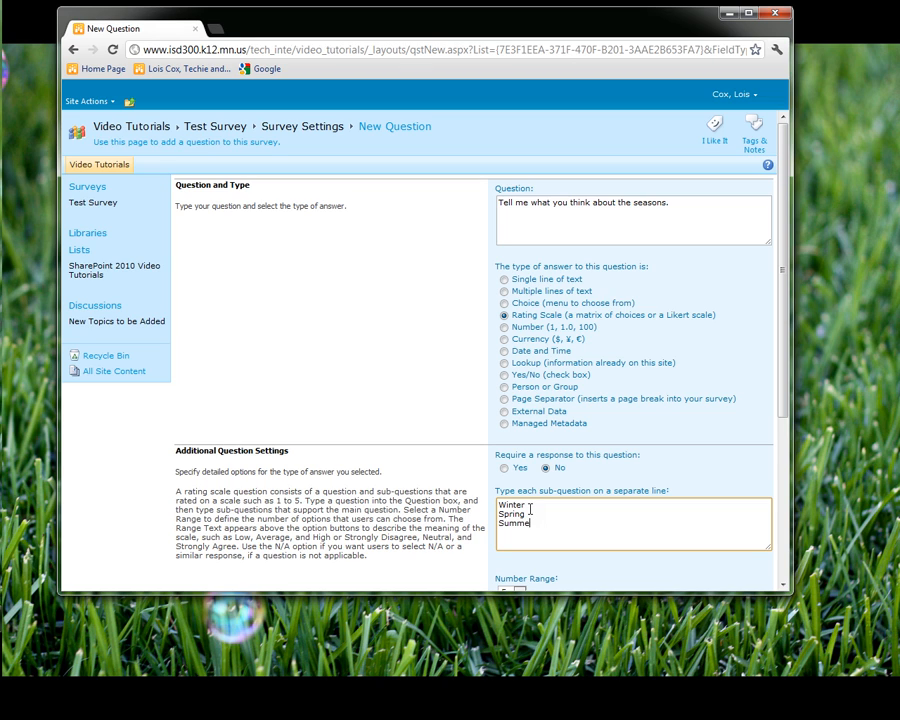
{"action": "type", "text": "r"}
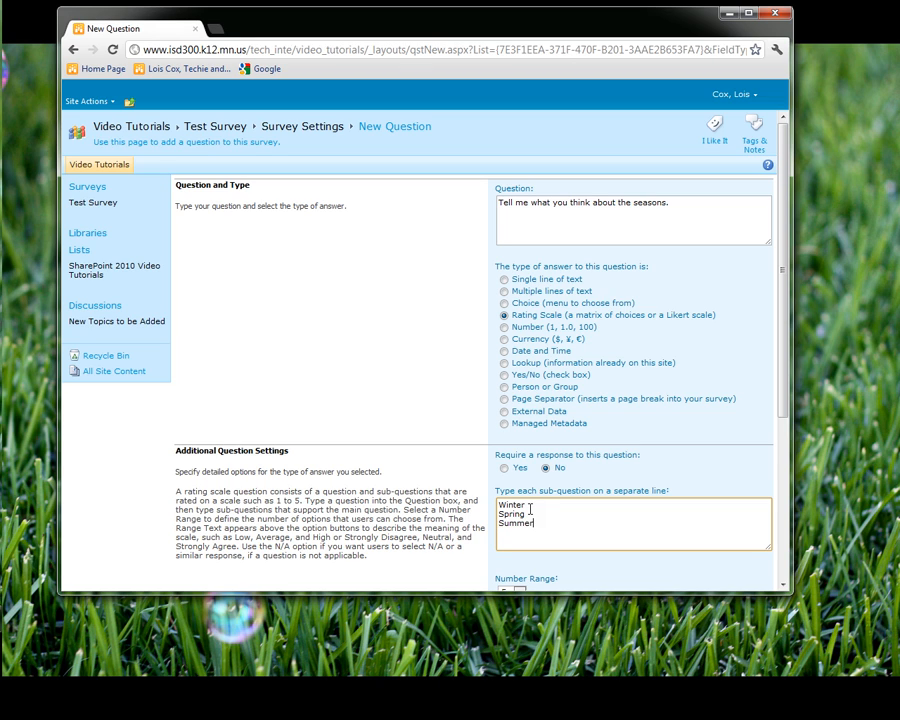
{"action": "type", "text": "Fall"}
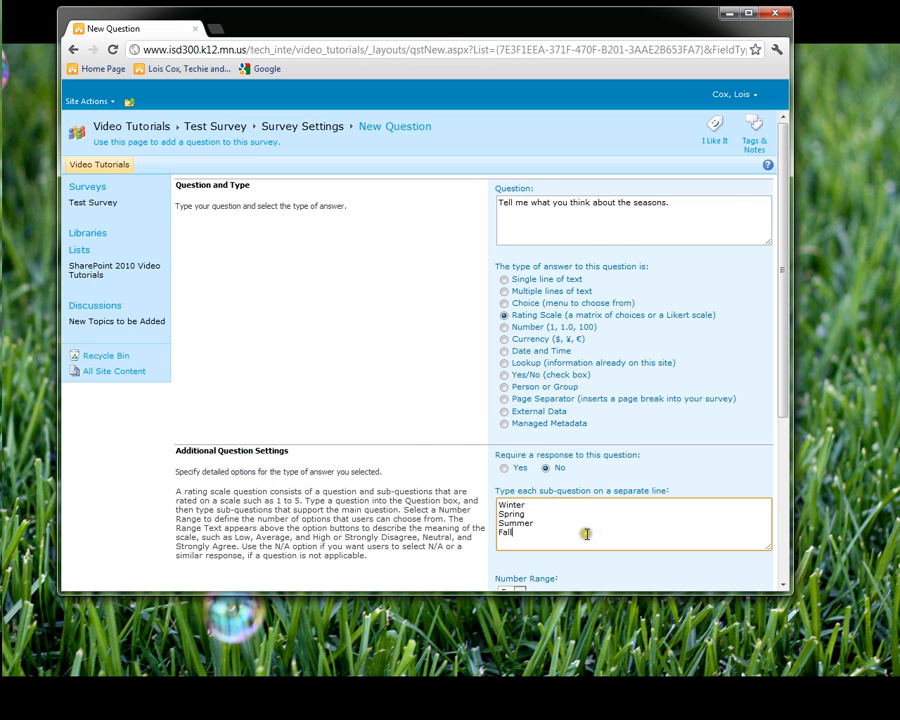
{"action": "scroll", "scroll_direction": "down", "scroll_amount": 3}
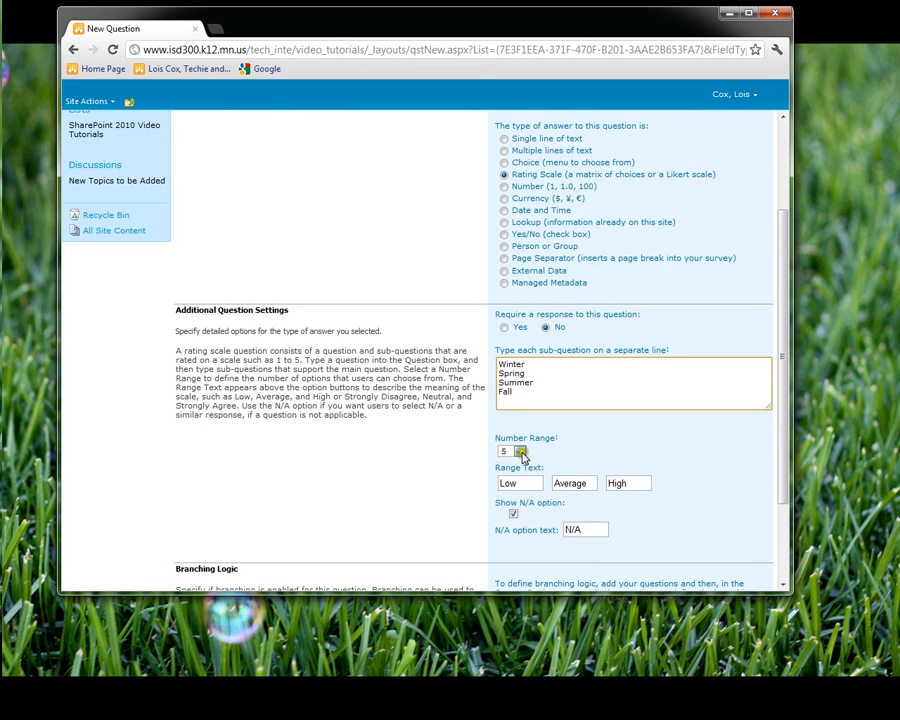
Start a fourth question reading 'Do you like snow?'.
{"action": "left_click", "coordinate": [518, 451]}
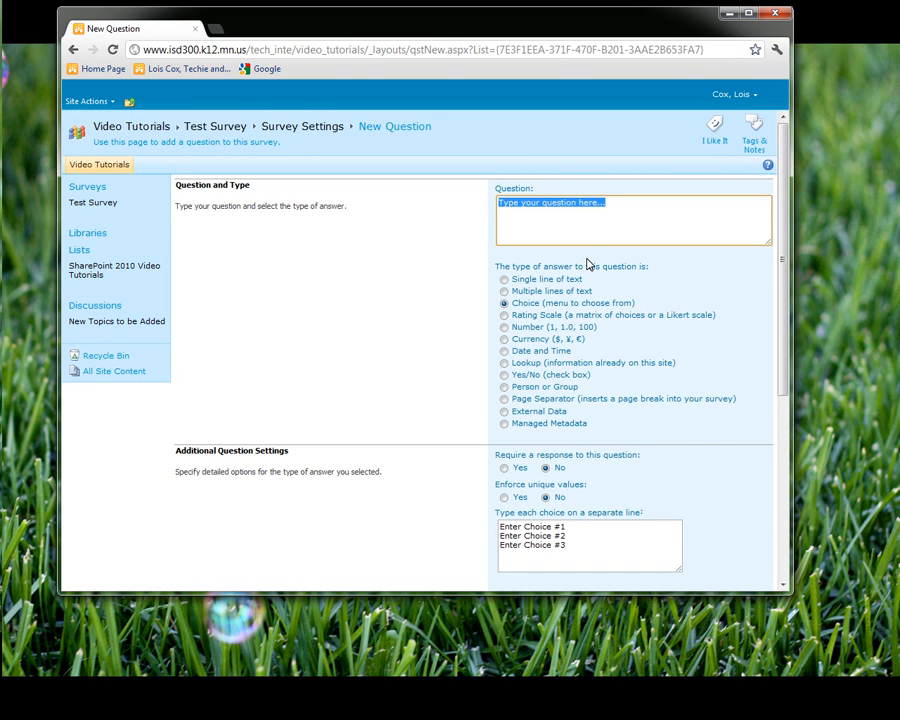
{"action": "type", "text": "Do you"}
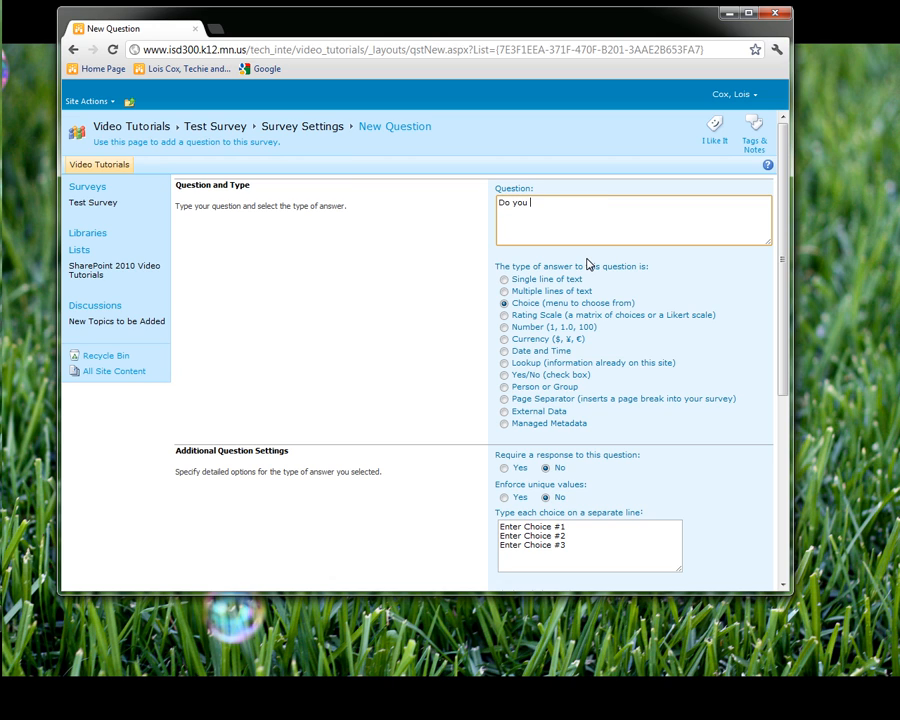
{"action": "type", "text": "like sn"}
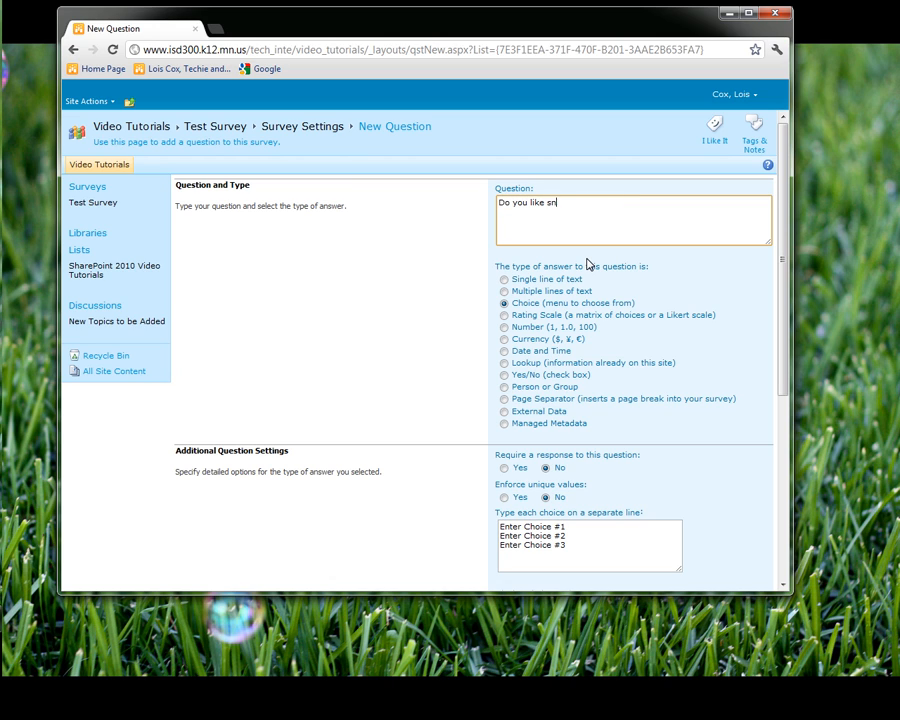
{"action": "type", "text": "ow?"}
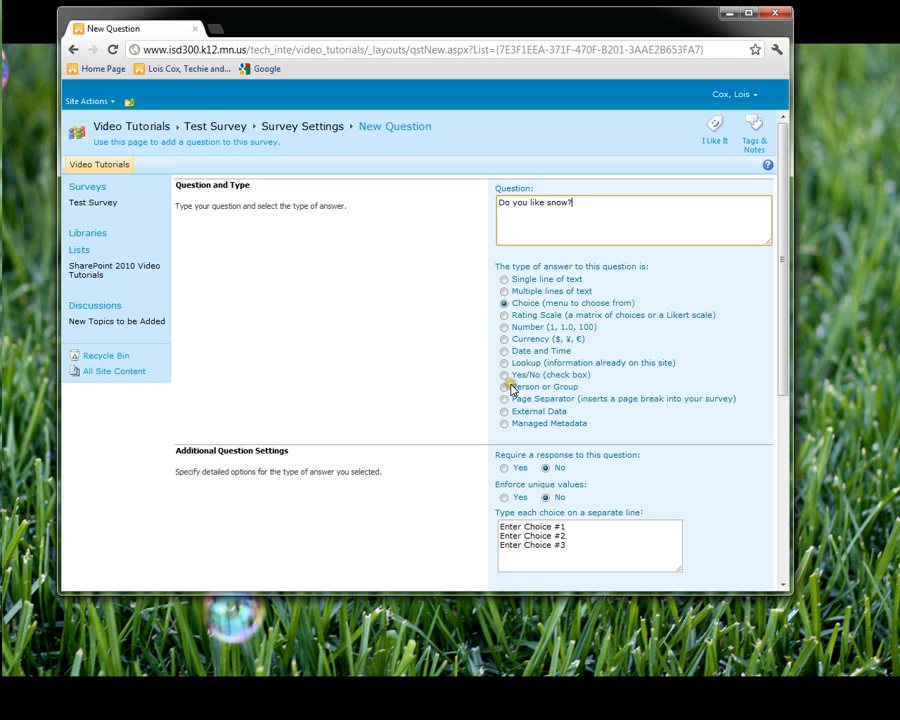
Give it Yes and No radio-button choices and finish the survey.
{"action": "triple_click", "coordinate": [589, 535]}
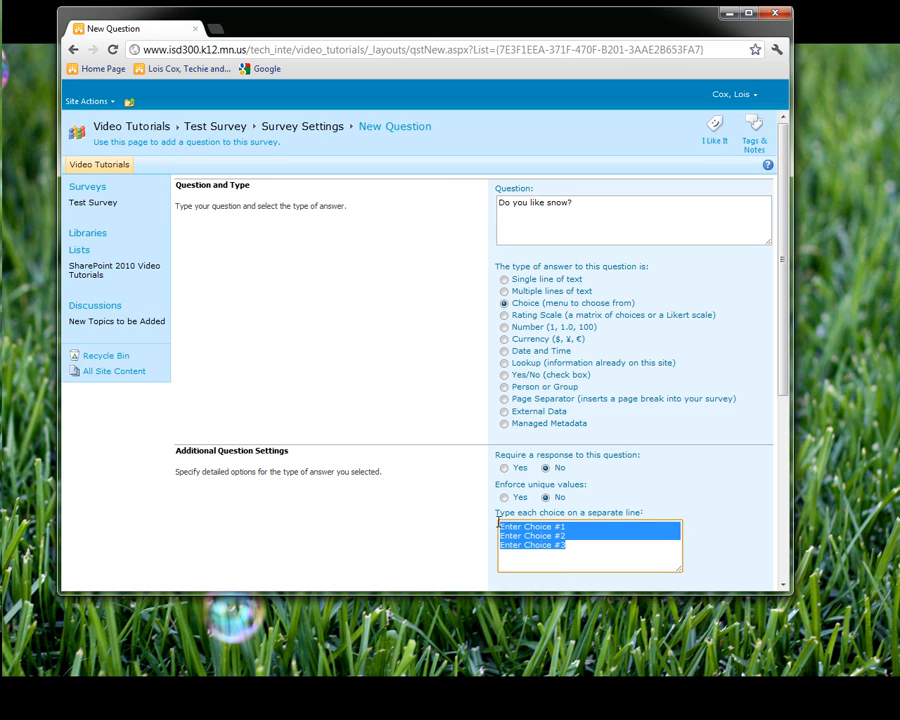
{"action": "type", "text": "Do y"}
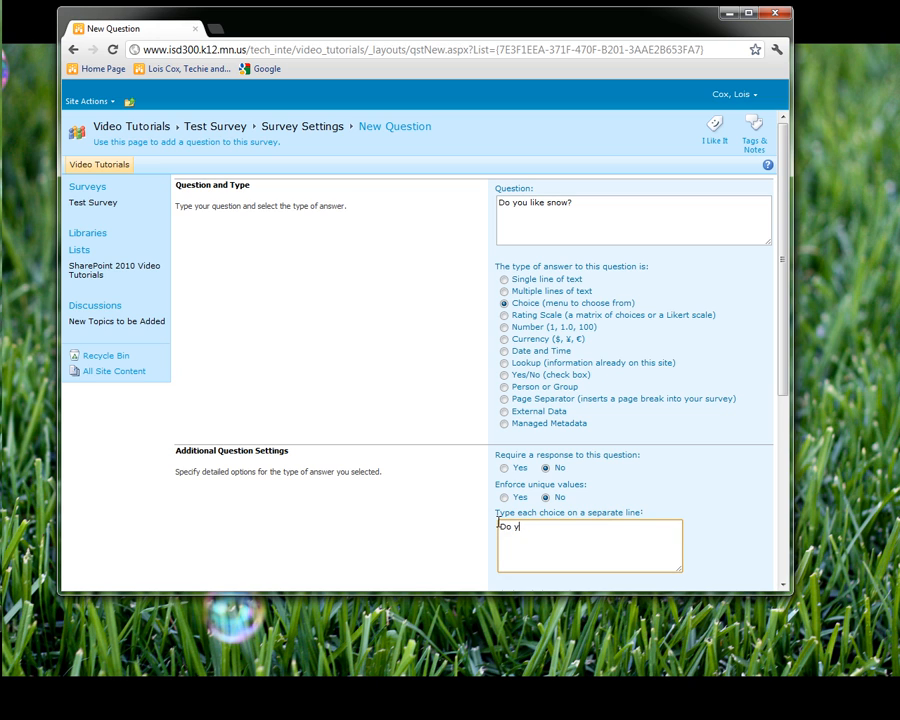
{"action": "type", "text": "Yes"}
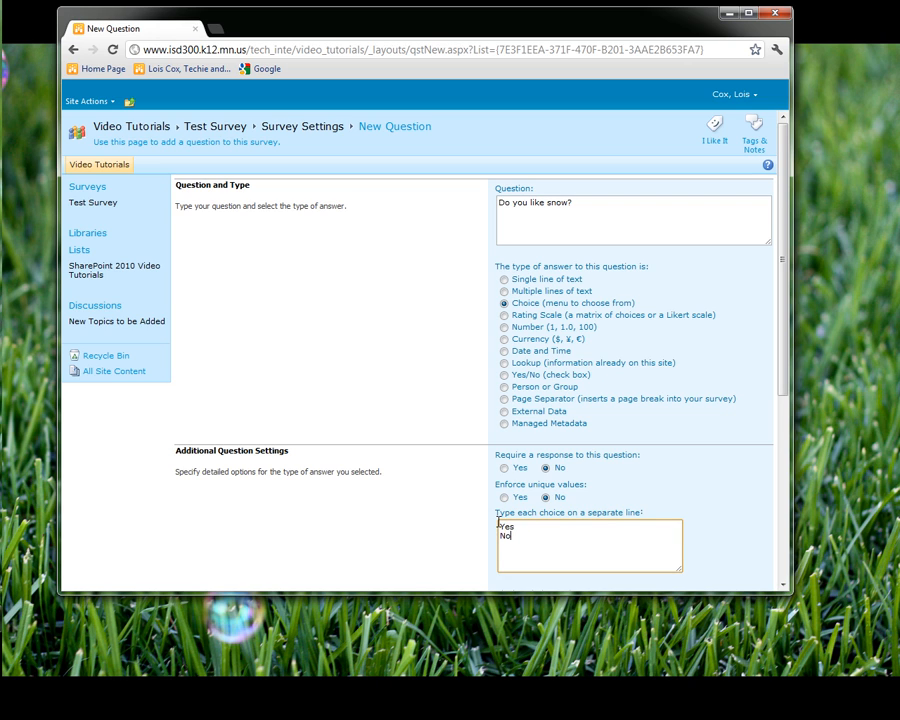
{"action": "scroll", "scroll_direction": "down", "scroll_amount": 3}
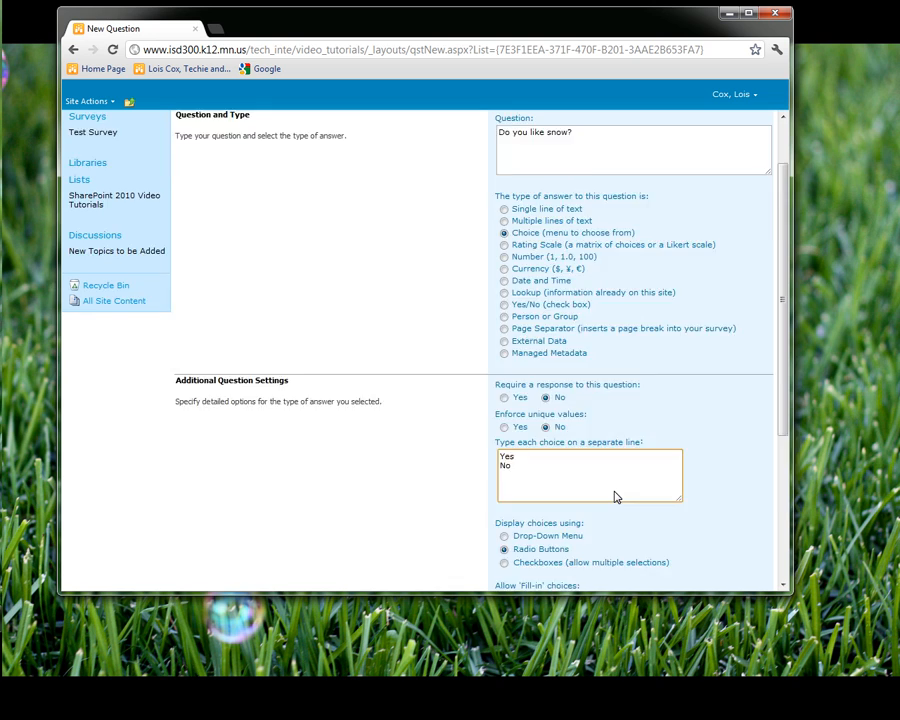
{"action": "scroll", "scroll_direction": "down", "scroll_amount": 3}
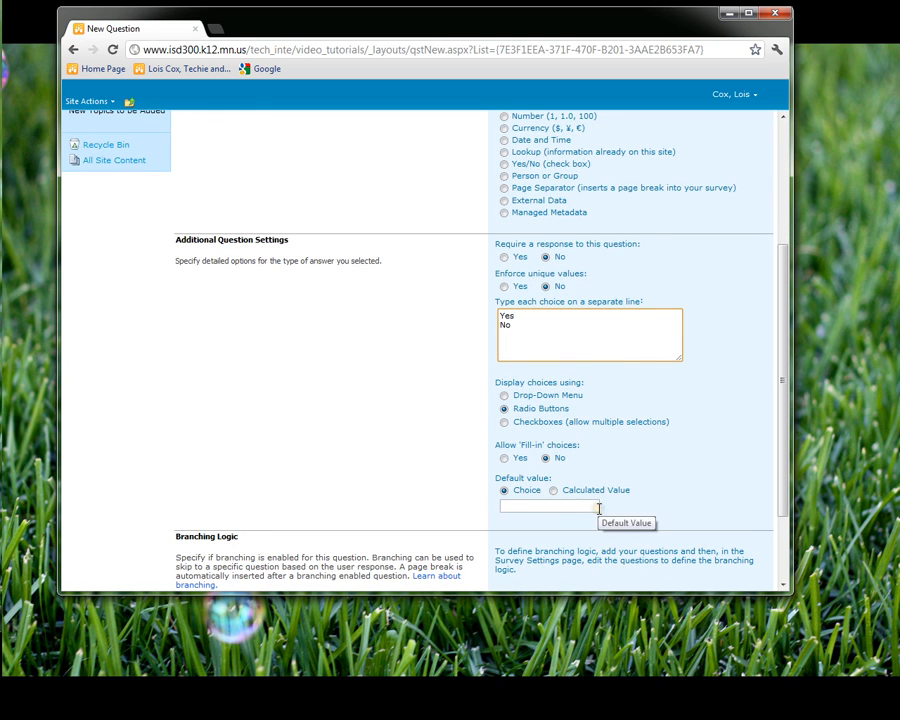
{"action": "scroll", "scroll_direction": "down", "scroll_amount": 3}
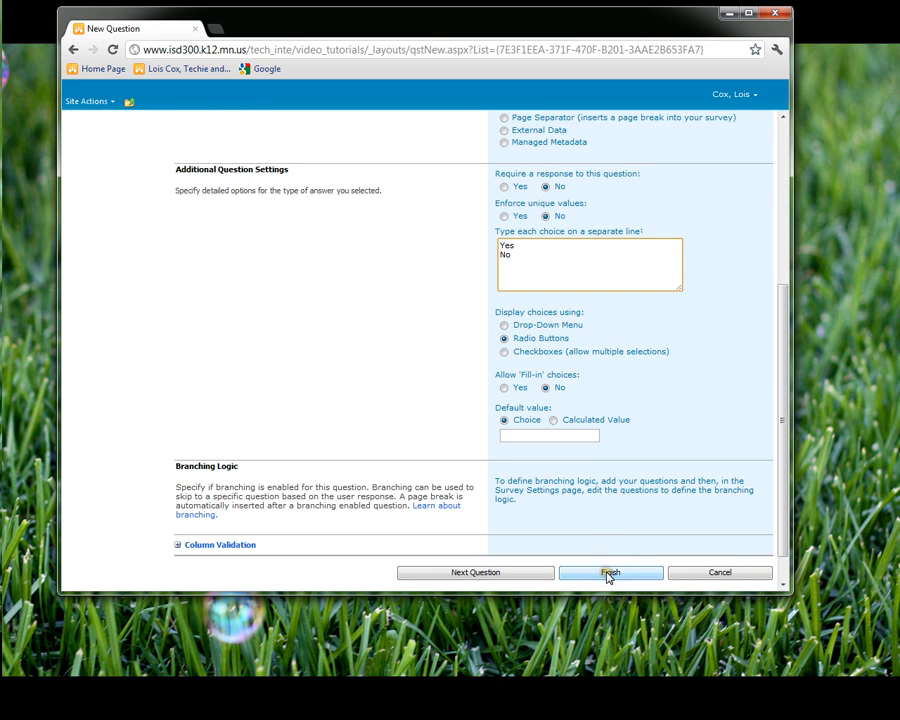
{"action": "left_click", "coordinate": [610, 572]}
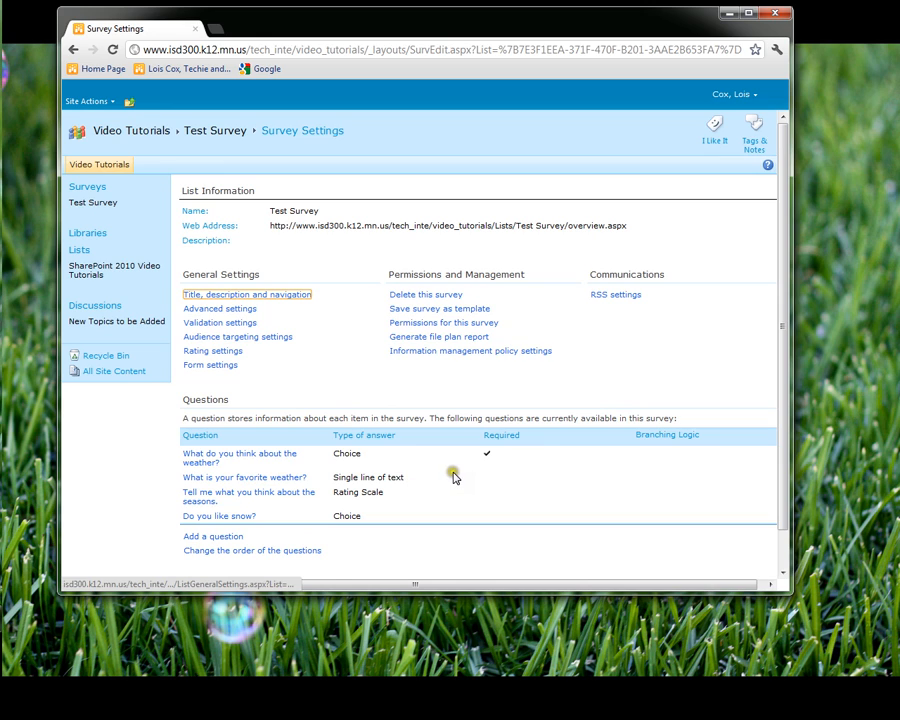
{"action": "mouse_move", "coordinate": [237, 337]}
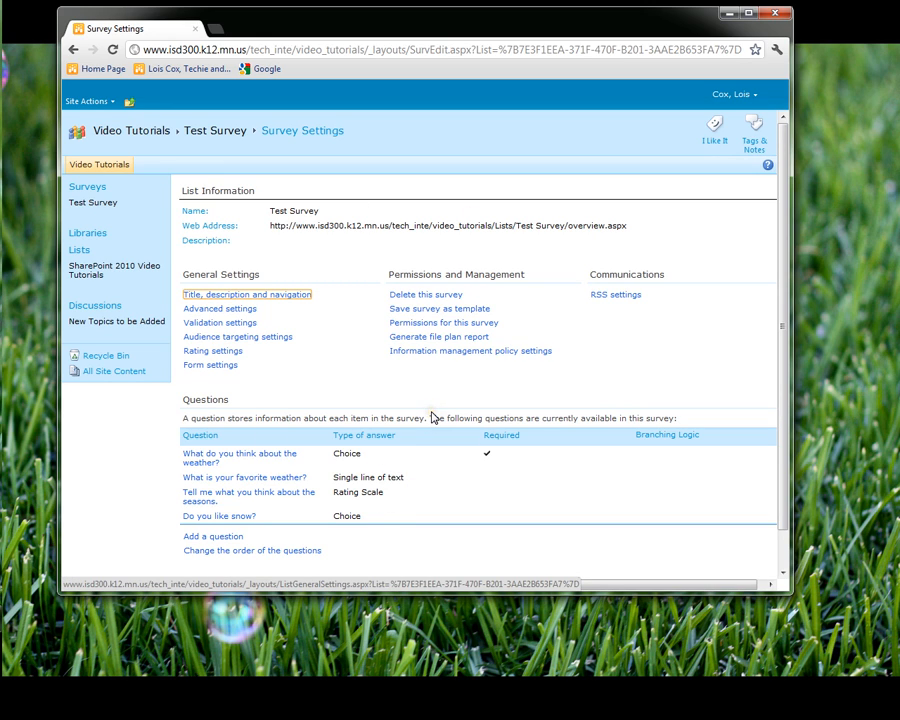
{"action": "mouse_move", "coordinate": [408, 383]}
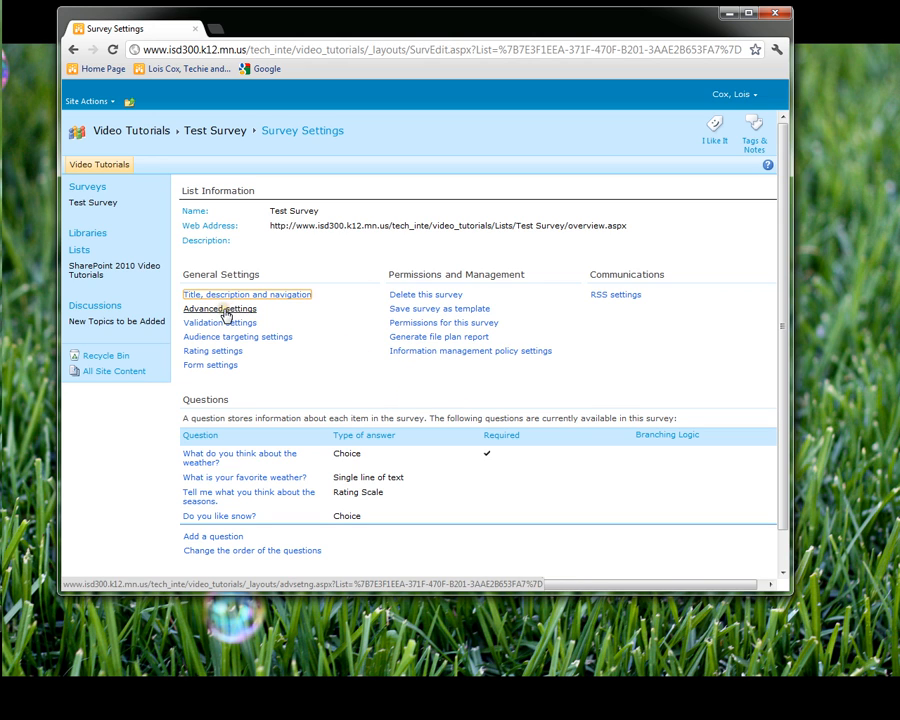
Go to Test Survey's Advanced settings from the Survey Settings page.
{"action": "left_click", "coordinate": [219, 308]}
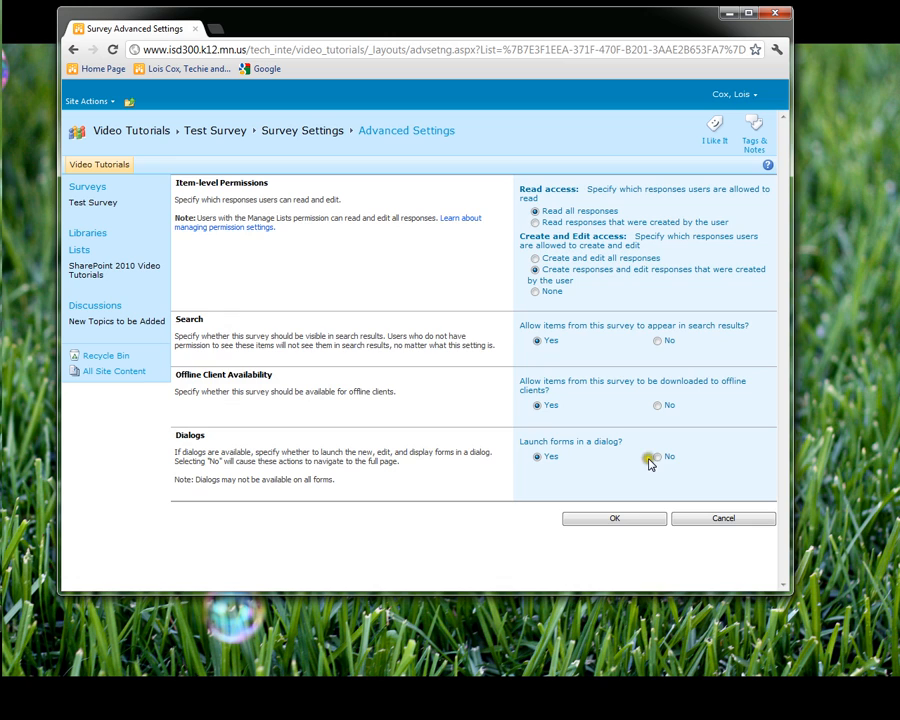
{"action": "mouse_move", "coordinate": [722, 377]}
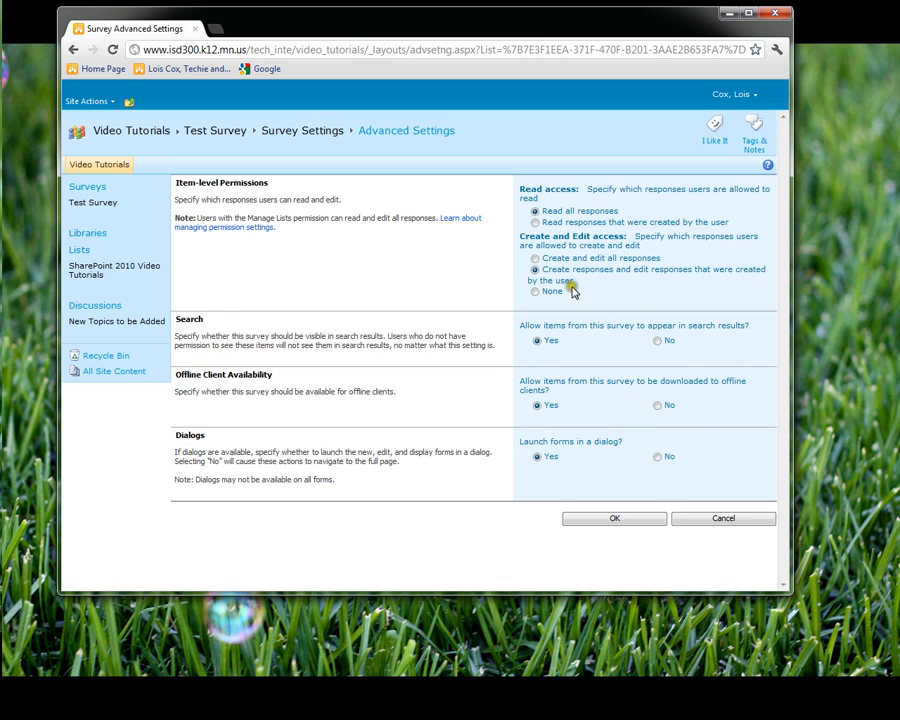
{"action": "mouse_move", "coordinate": [537, 222]}
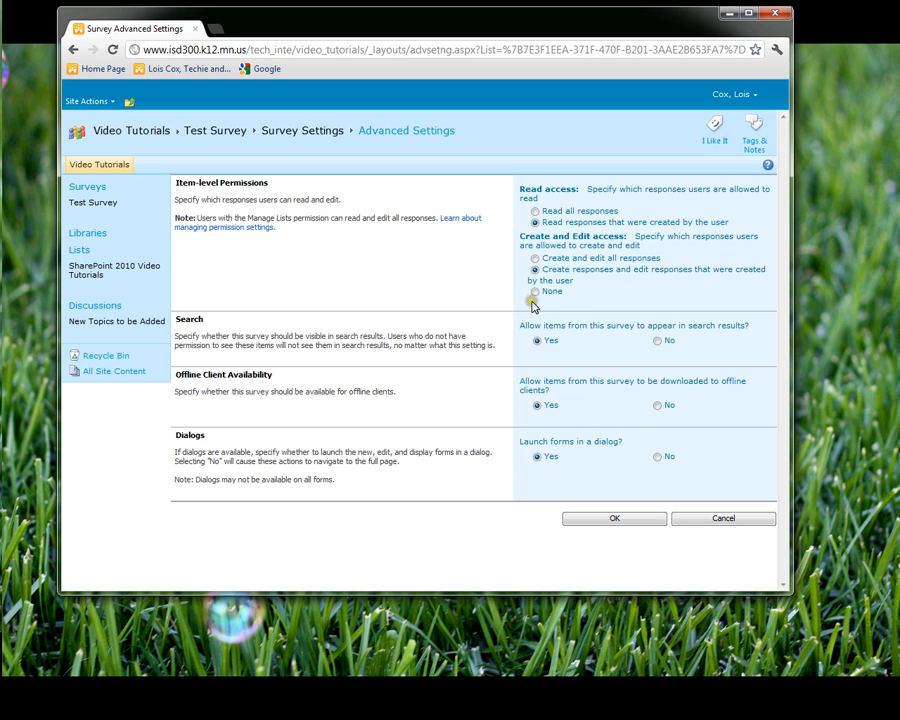
{"action": "mouse_move", "coordinate": [662, 281]}
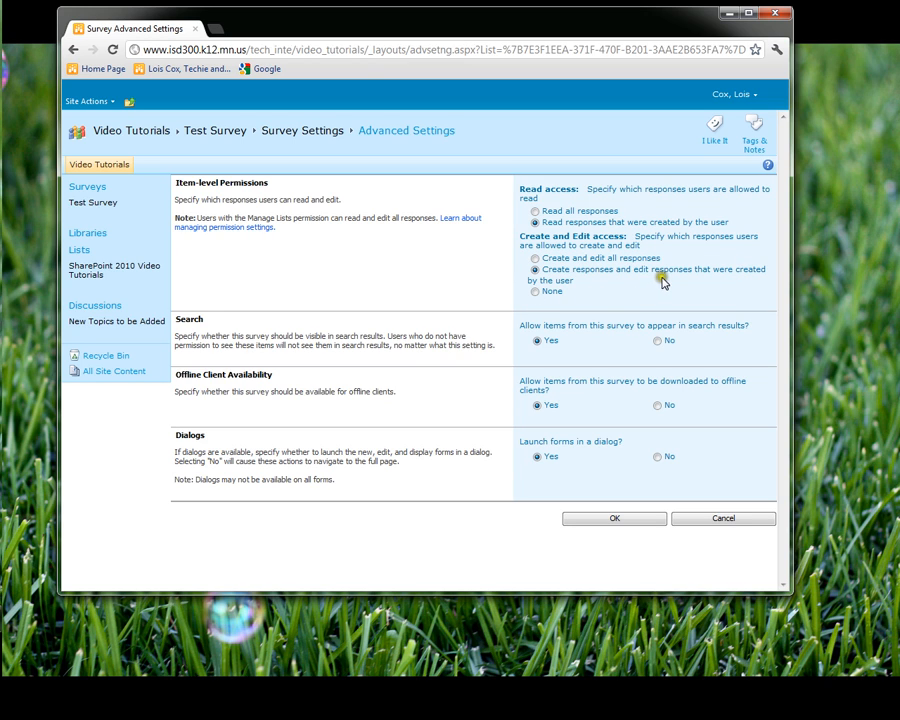
{"action": "mouse_move", "coordinate": [603, 280]}
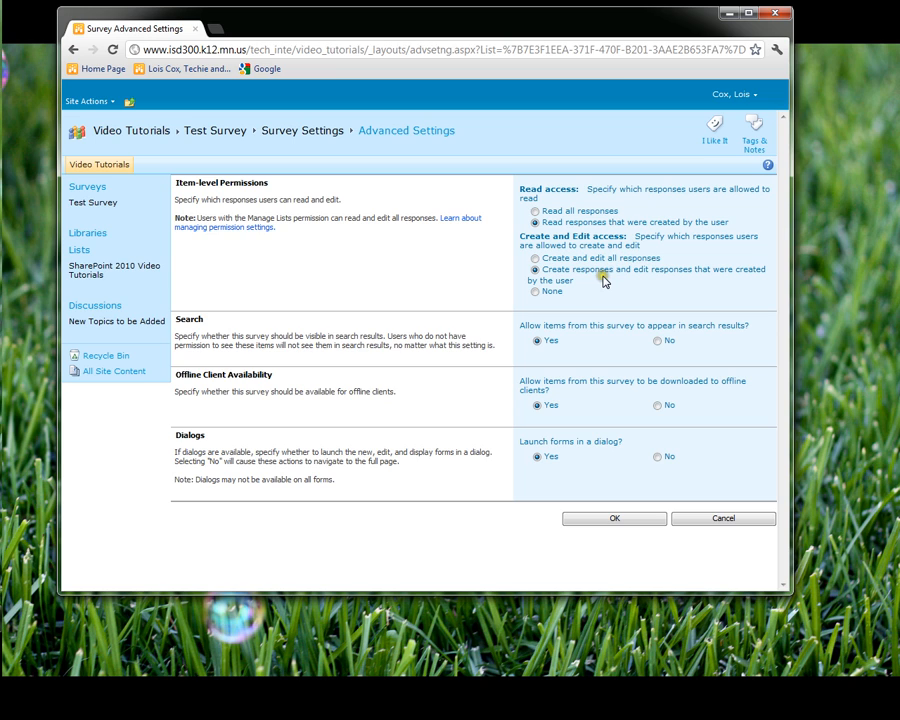
{"action": "mouse_move", "coordinate": [633, 412]}
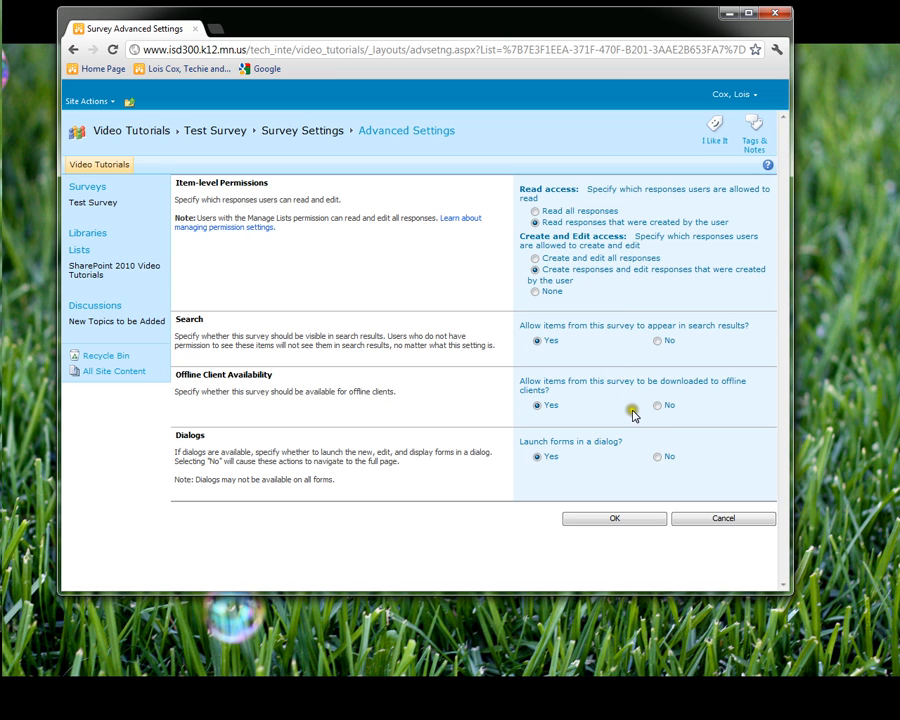
{"action": "mouse_move", "coordinate": [665, 383]}
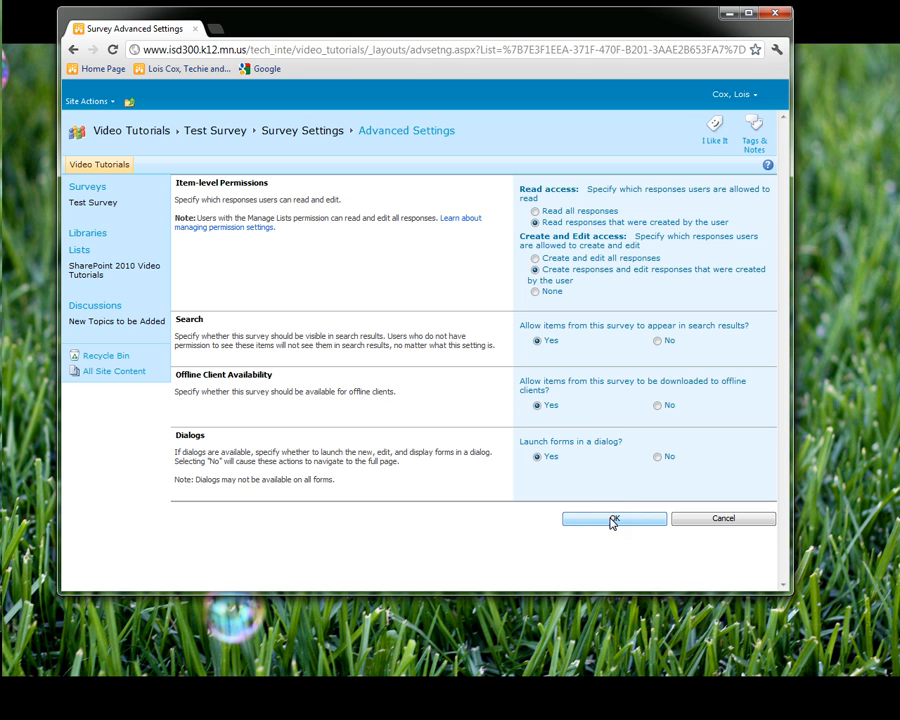
Save read access limited to the user's own responses and return to settings.
{"action": "left_click", "coordinate": [613, 518]}
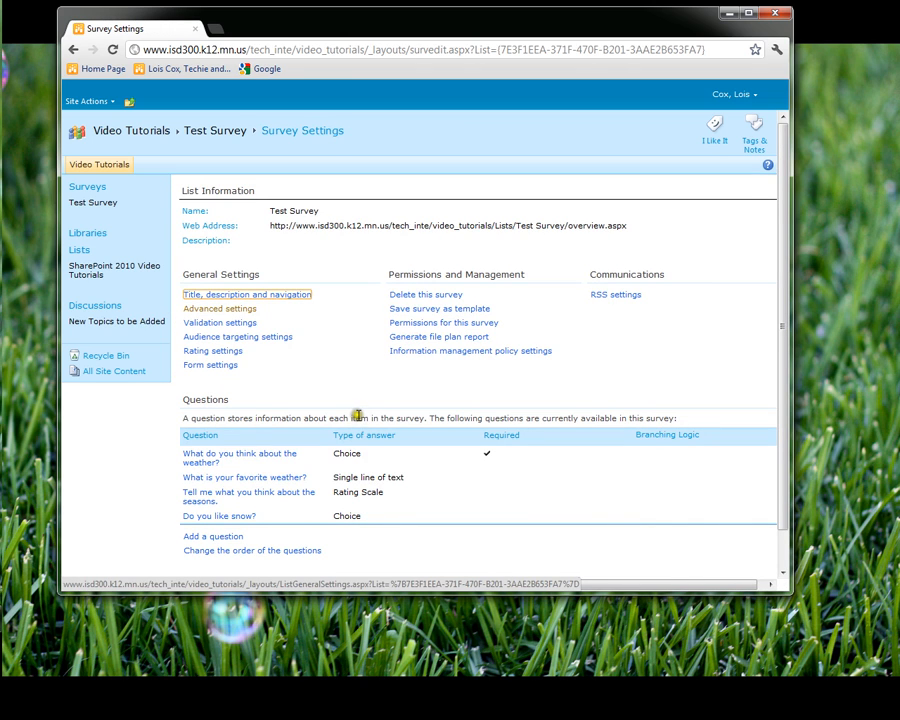
Set Show user names in survey results to No in general options and save.
{"action": "left_click", "coordinate": [246, 294]}
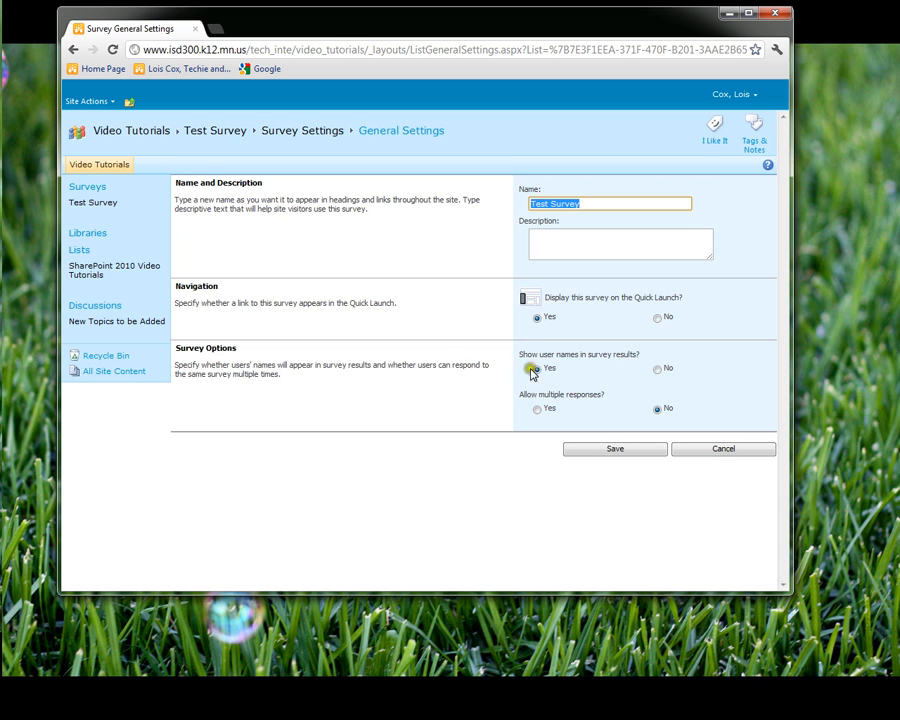
{"action": "mouse_move", "coordinate": [645, 385]}
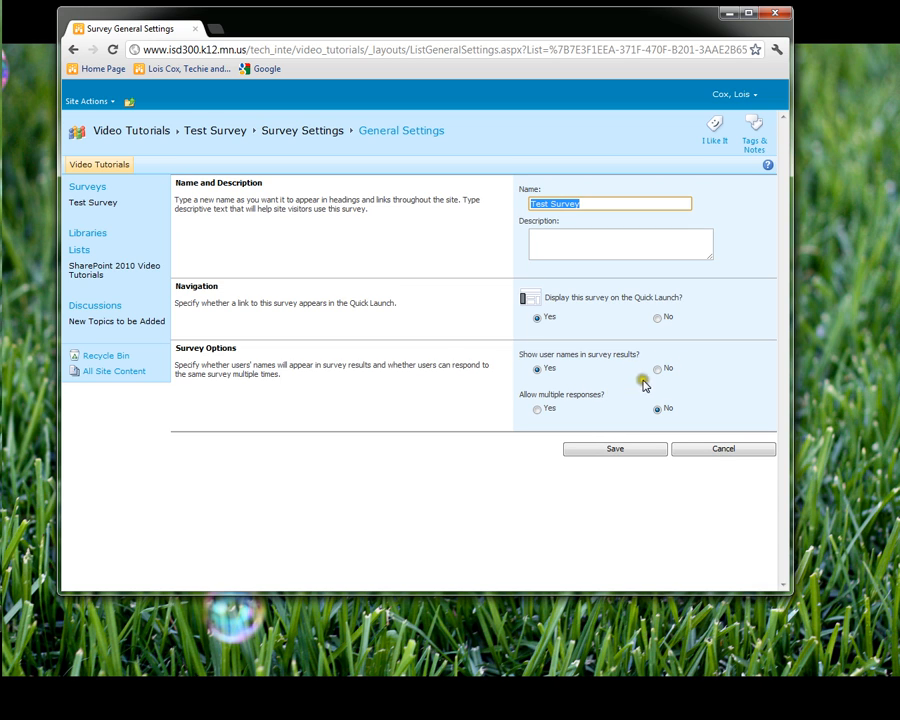
{"action": "left_click", "coordinate": [657, 368]}
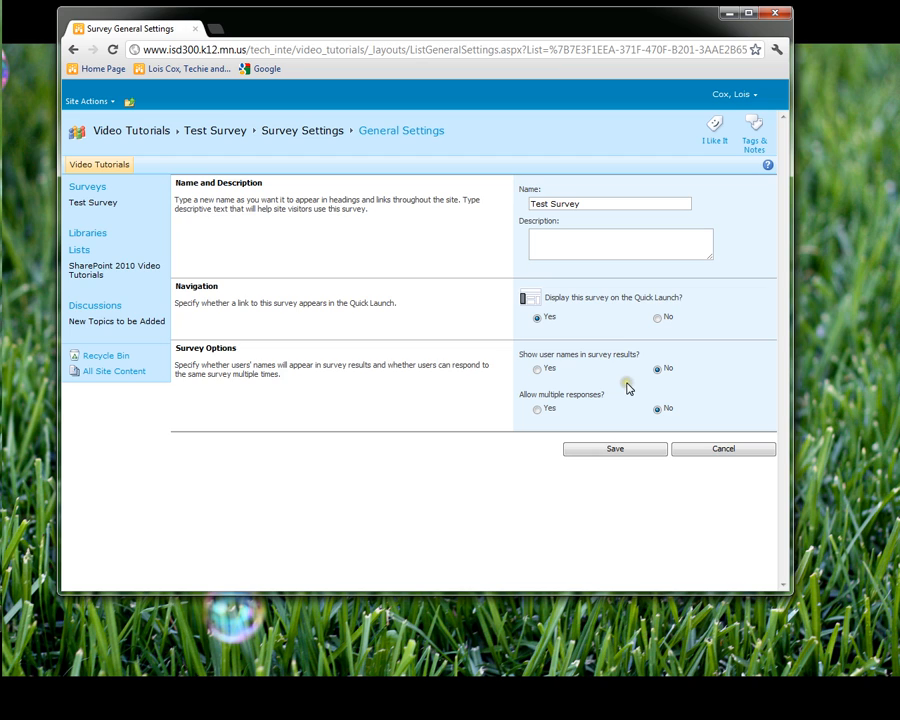
{"action": "mouse_move", "coordinate": [698, 383]}
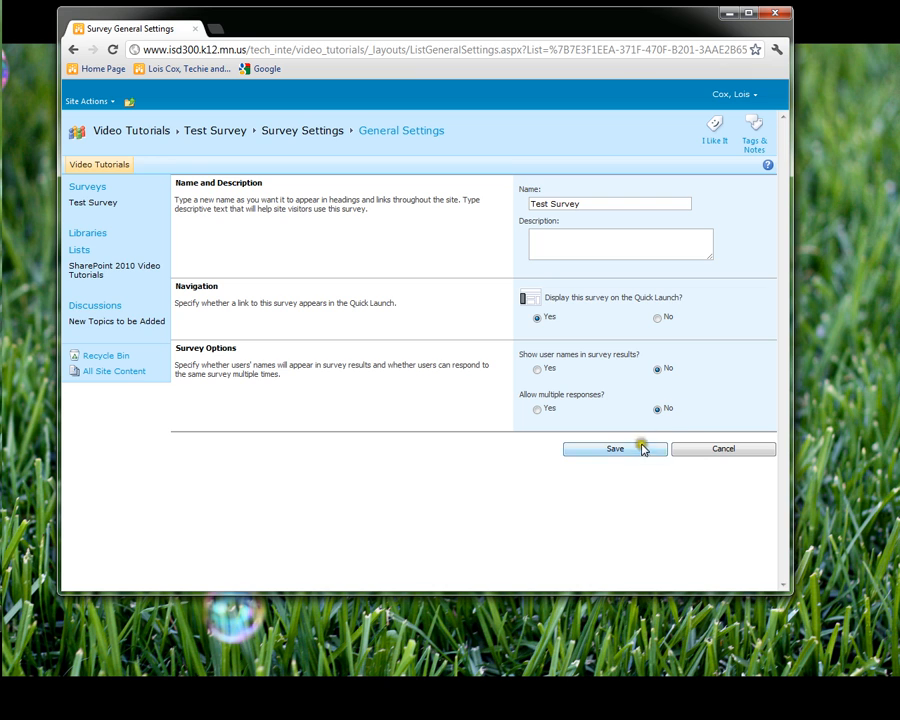
{"action": "left_click", "coordinate": [615, 448]}
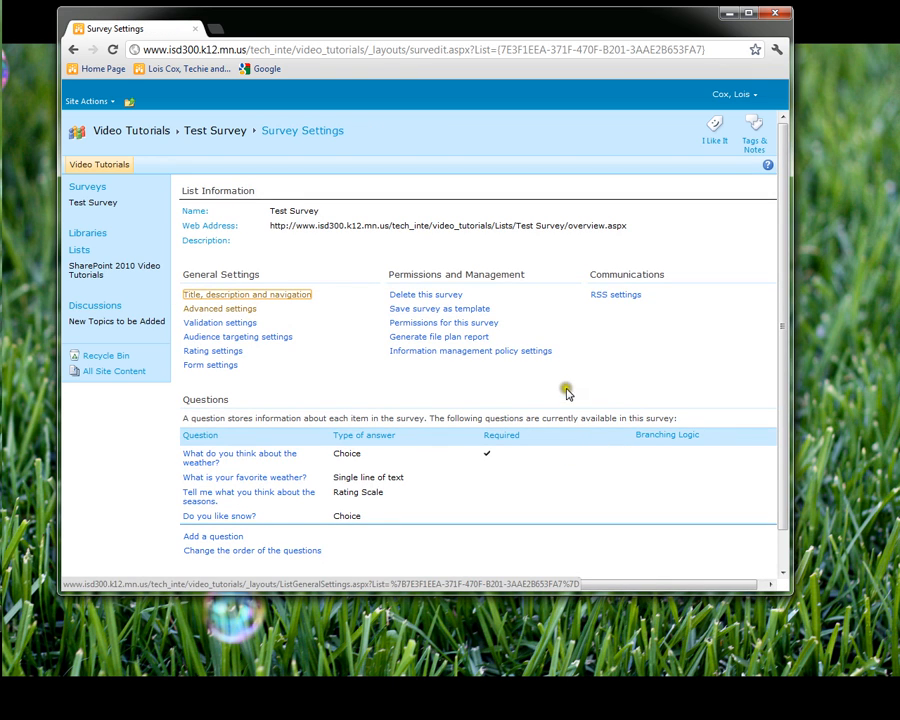
{"action": "mouse_move", "coordinate": [215, 130]}
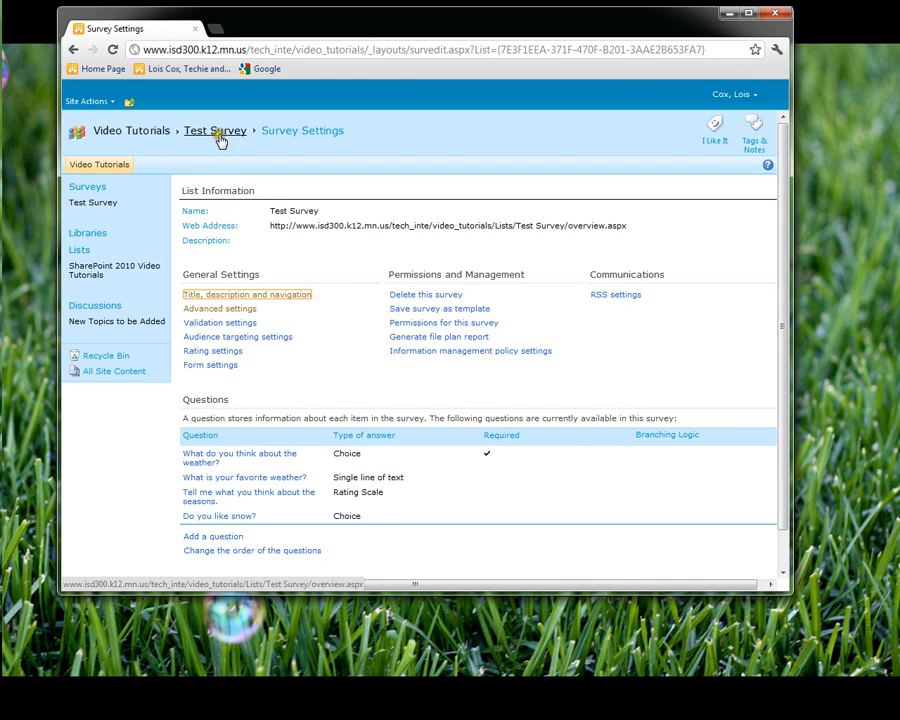
Preview the four-question response form from the Test Survey overview and cancel it.
{"action": "left_click", "coordinate": [214, 131]}
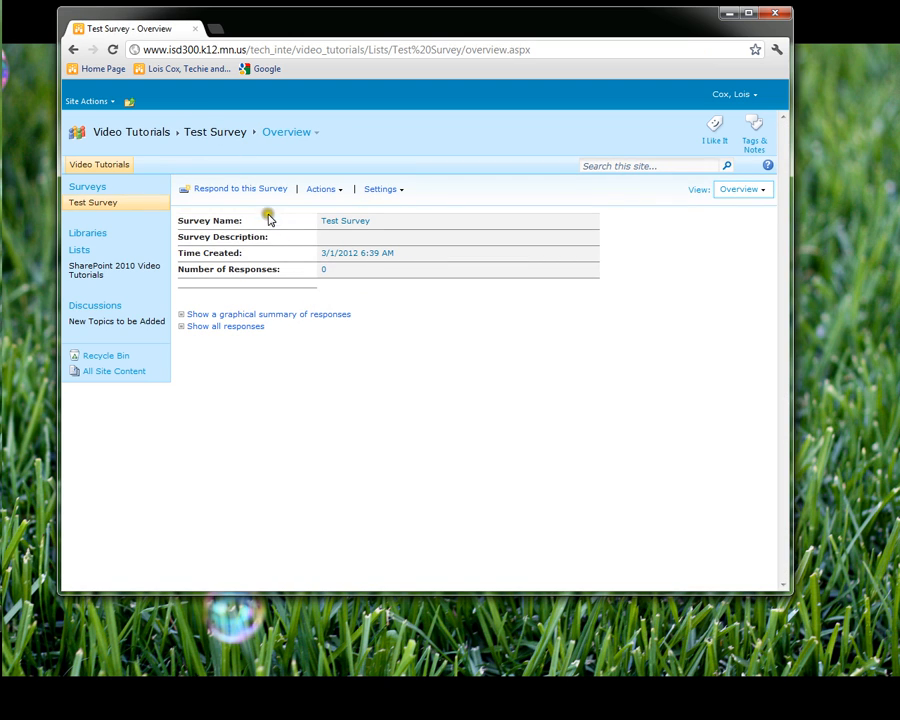
{"action": "mouse_move", "coordinate": [240, 188]}
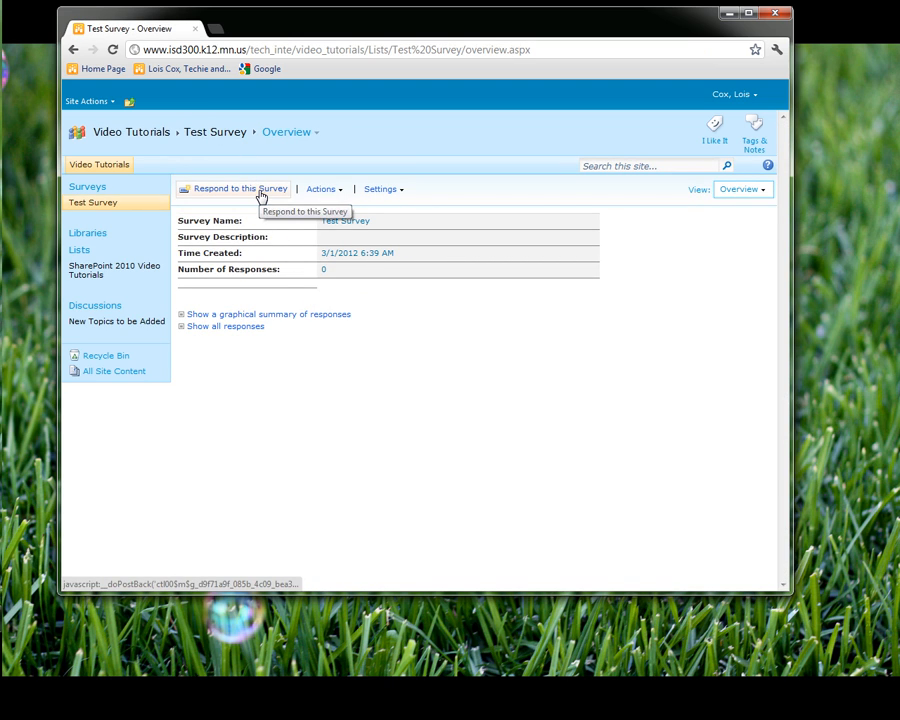
{"action": "left_click", "coordinate": [238, 188]}
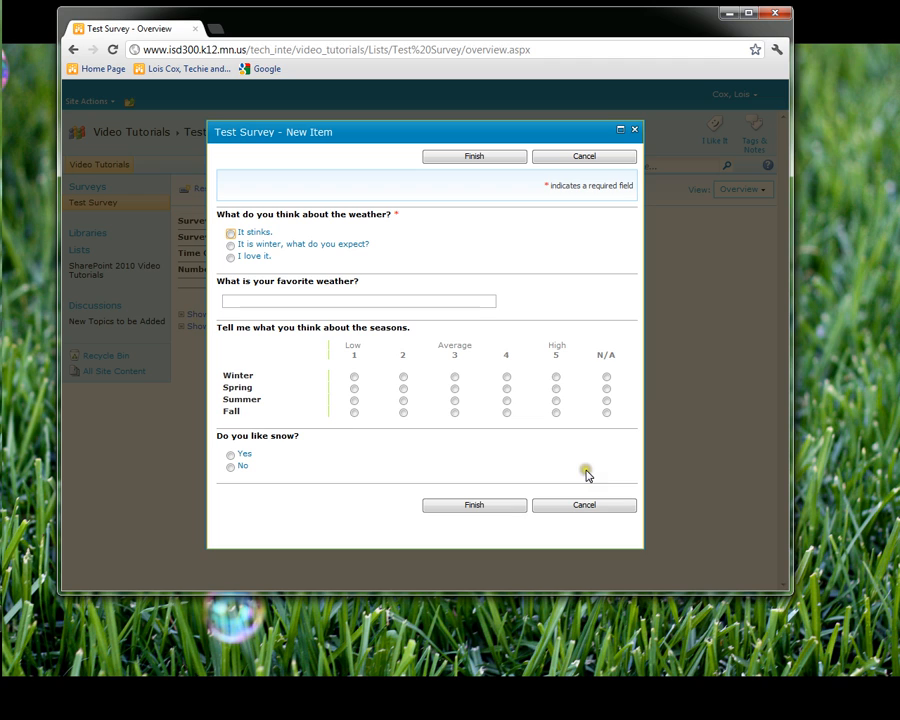
{"action": "mouse_move", "coordinate": [312, 254]}
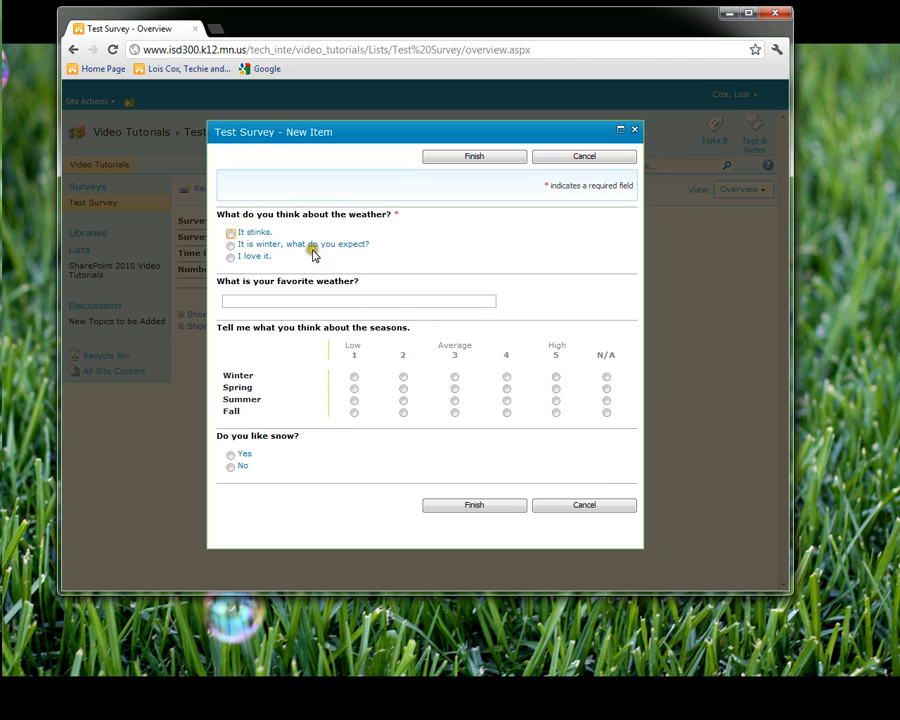
{"action": "mouse_move", "coordinate": [594, 300]}
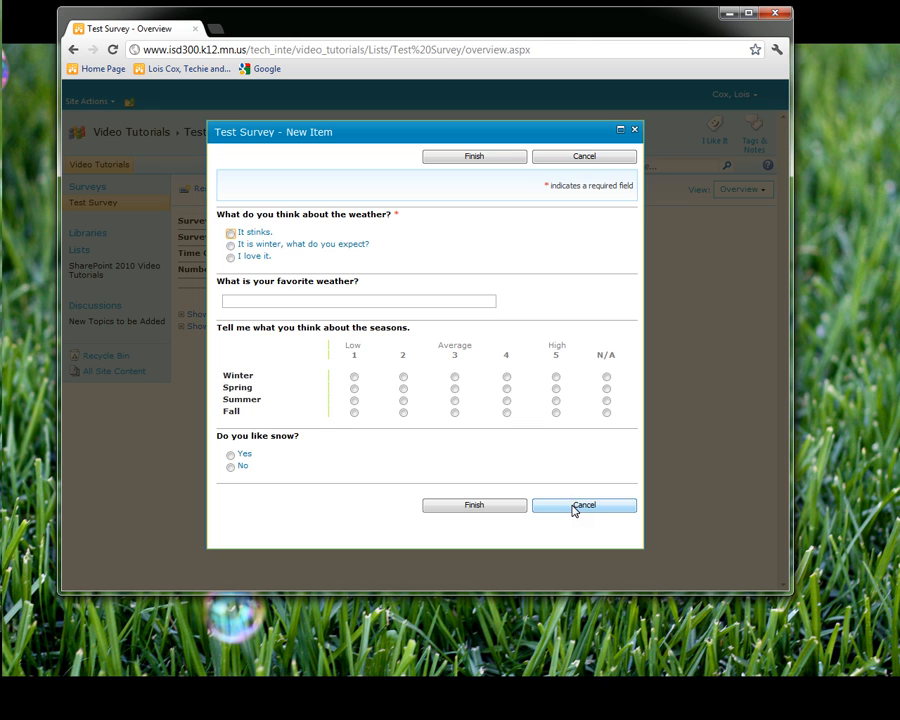
{"action": "left_click", "coordinate": [584, 505]}
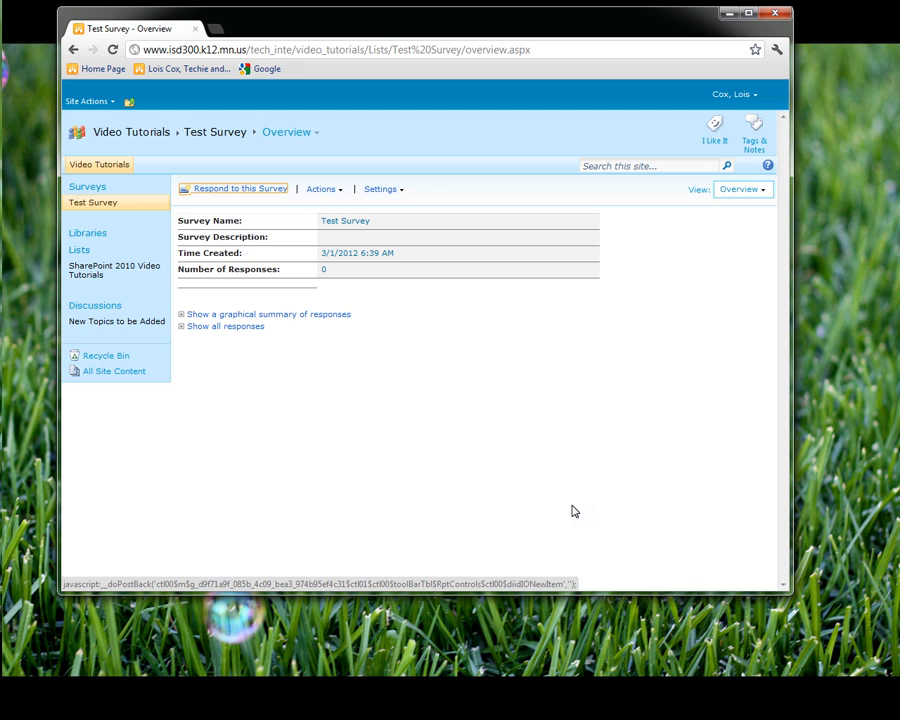
{"action": "mouse_move", "coordinate": [565, 511]}
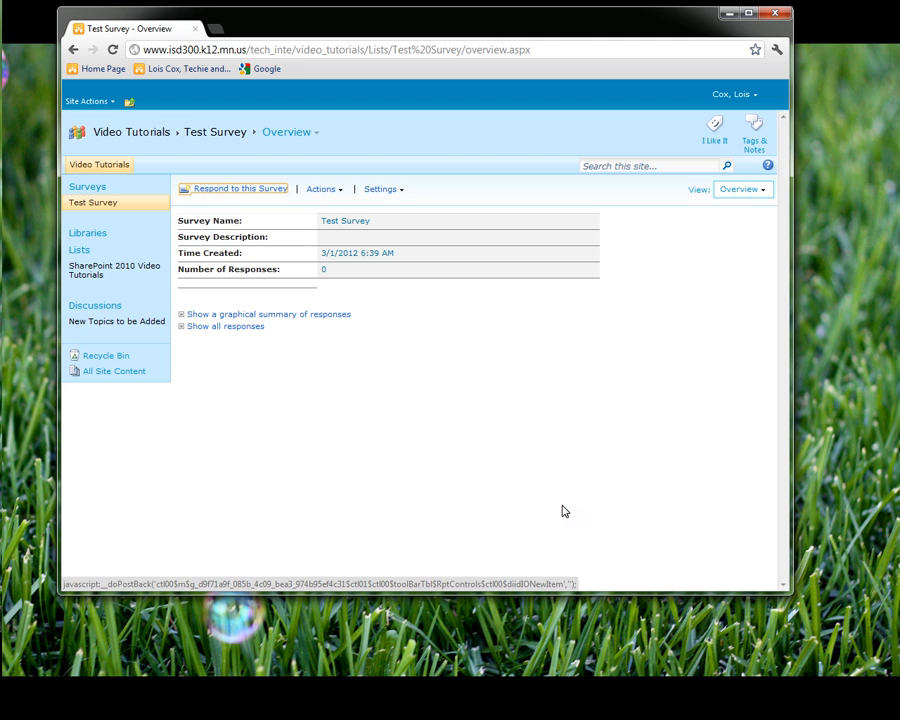
Go to Permissions for this survey via Settings > Survey Settings.
{"action": "left_click", "coordinate": [381, 189]}
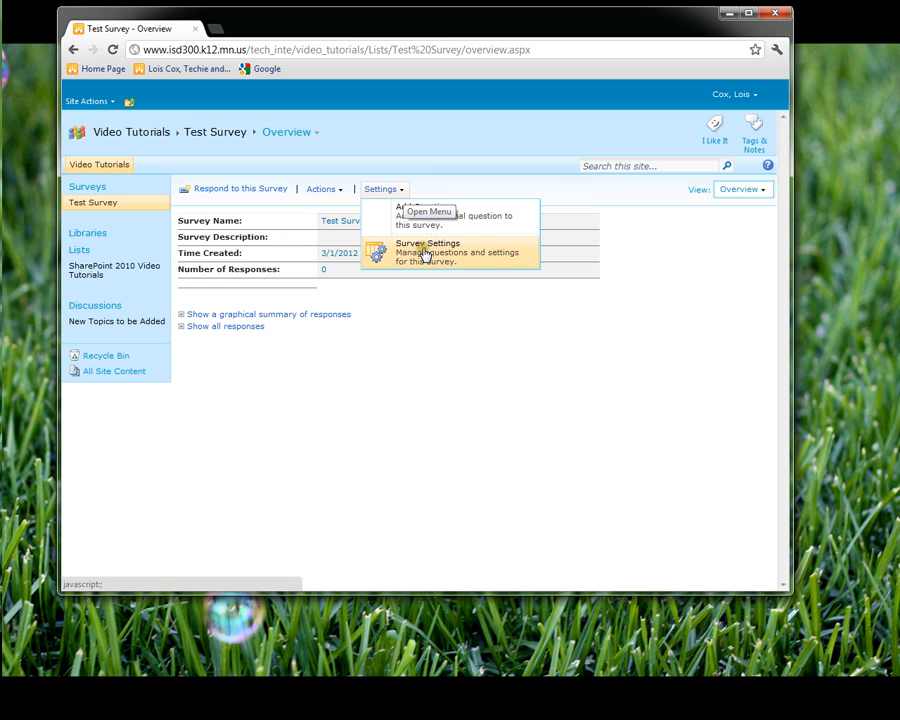
{"action": "left_click", "coordinate": [427, 247]}
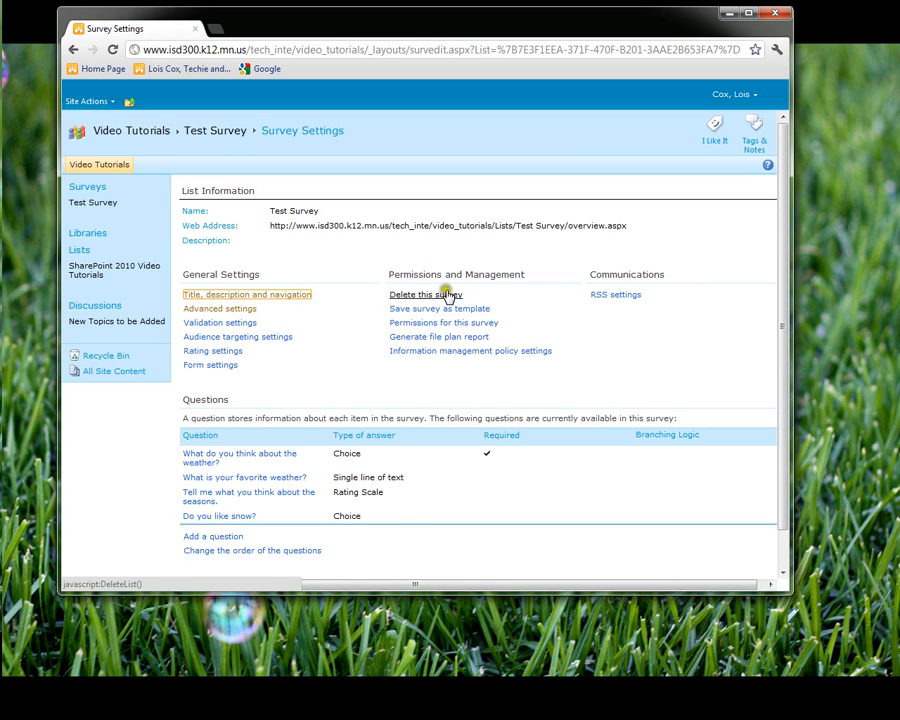
{"action": "mouse_move", "coordinate": [436, 328]}
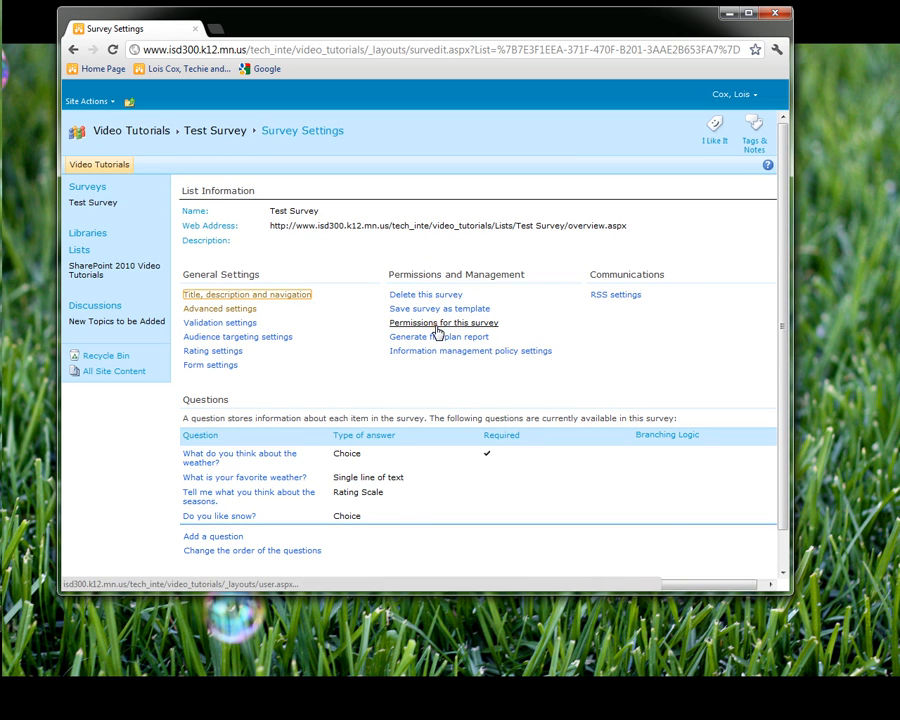
{"action": "left_click", "coordinate": [443, 322]}
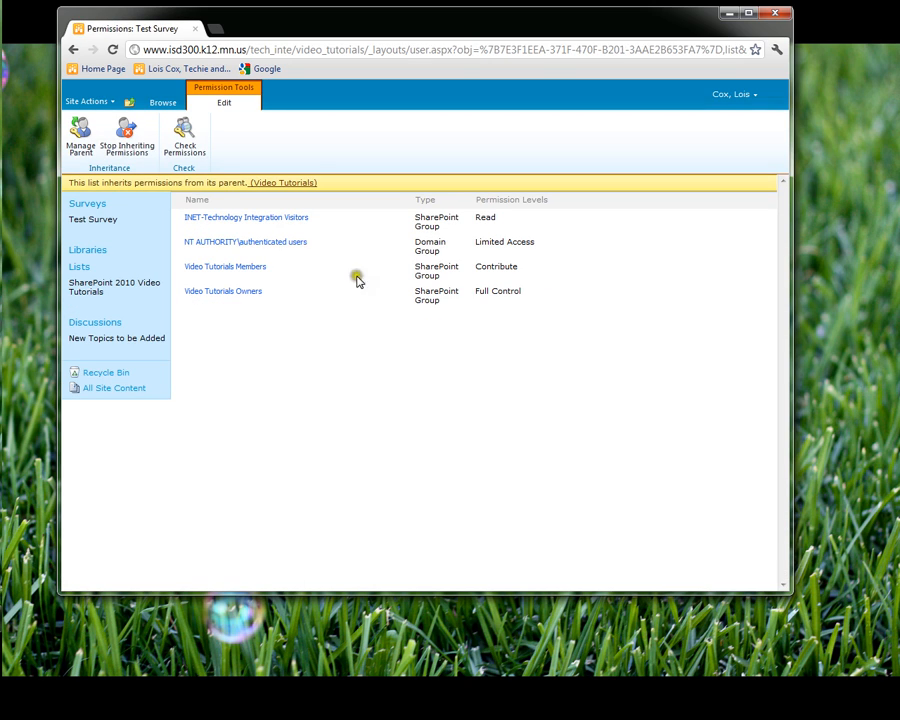
Stop inheriting permissions from the parent site and confirm unique permissions.
{"action": "left_click", "coordinate": [127, 135]}
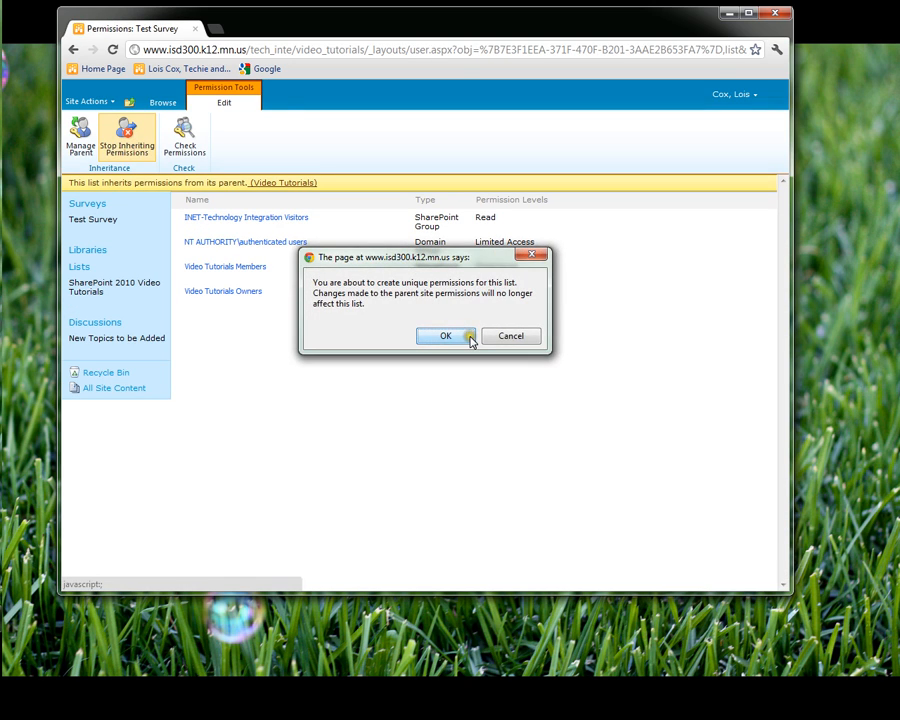
{"action": "left_click", "coordinate": [446, 336]}
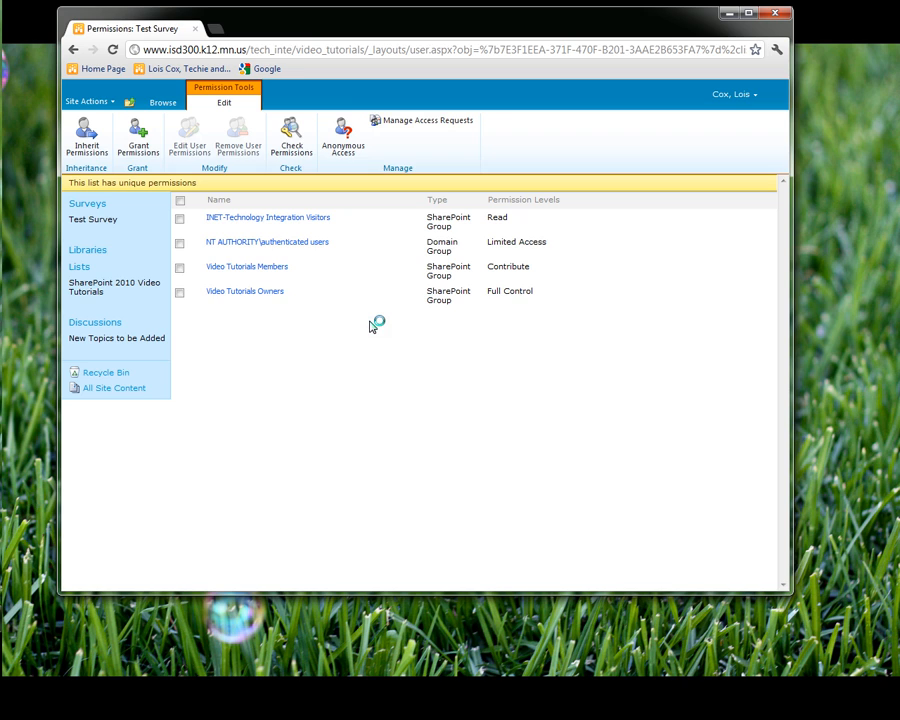
{"action": "mouse_move", "coordinate": [369, 329]}
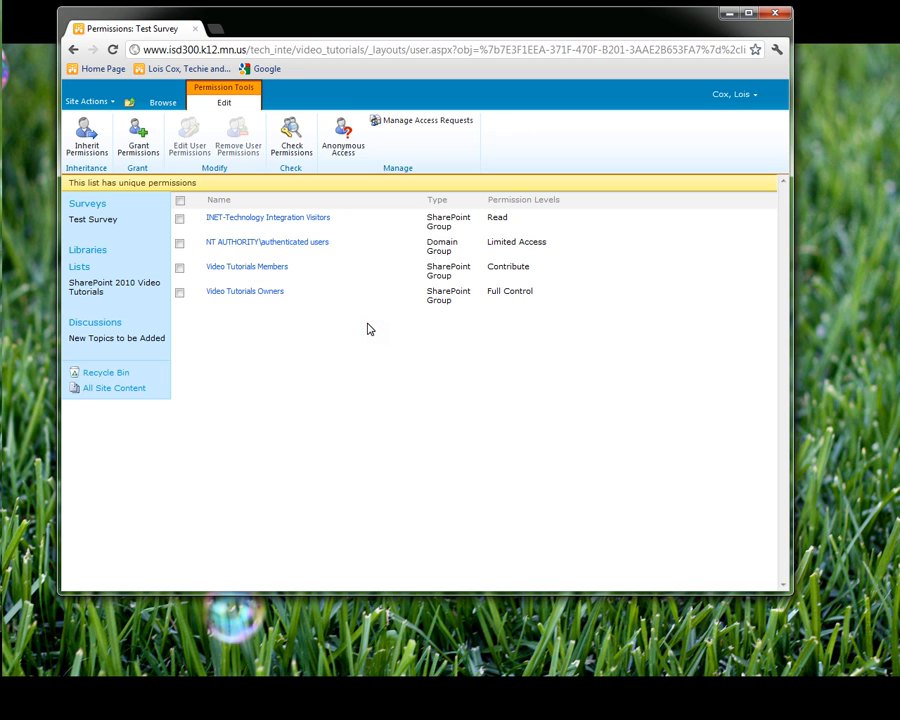
Grant NT AUTHORITY\authenticated users the Participate in discussion board and or survey permission.
{"action": "left_click", "coordinate": [180, 243]}
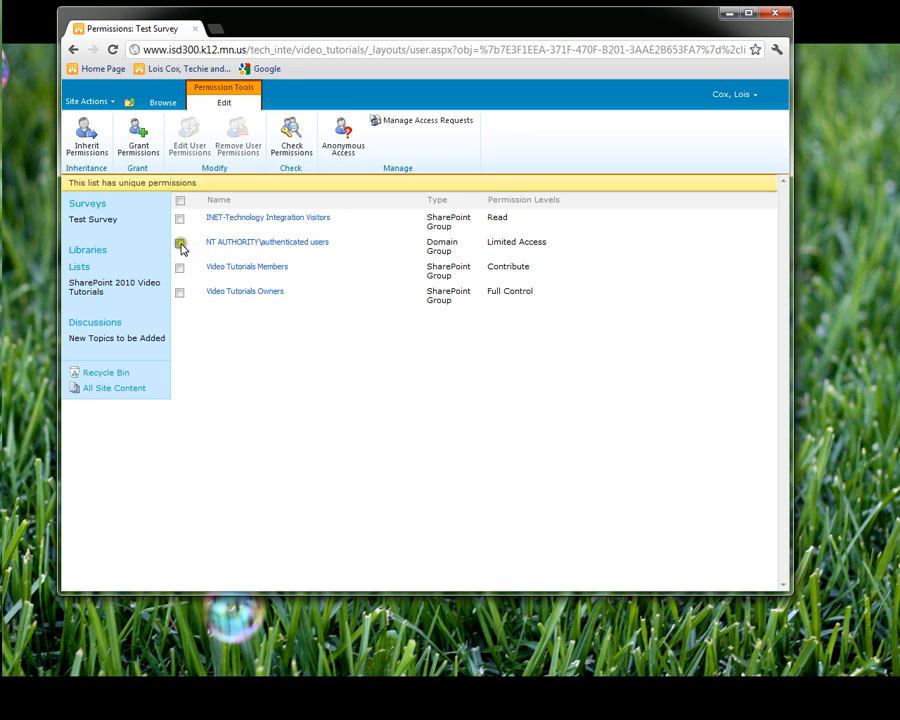
{"action": "left_click", "coordinate": [180, 245]}
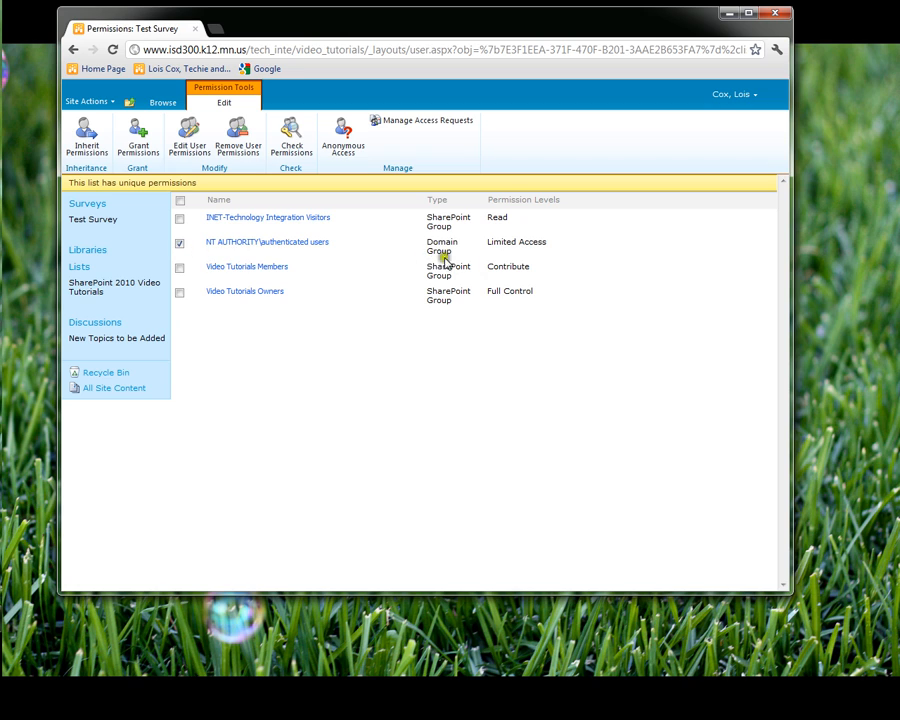
{"action": "mouse_move", "coordinate": [333, 267]}
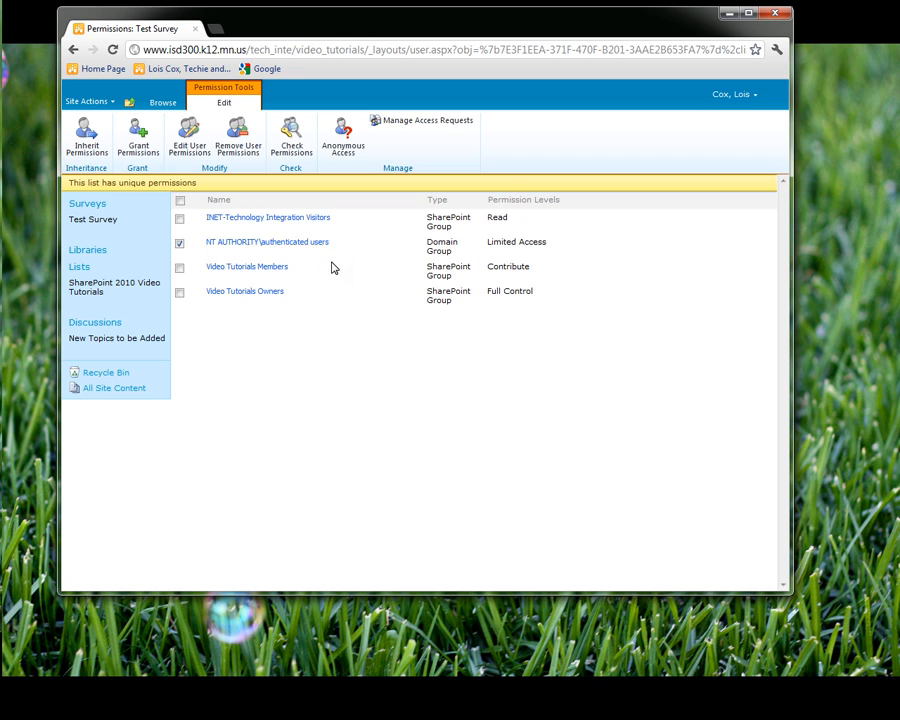
{"action": "mouse_move", "coordinate": [236, 190]}
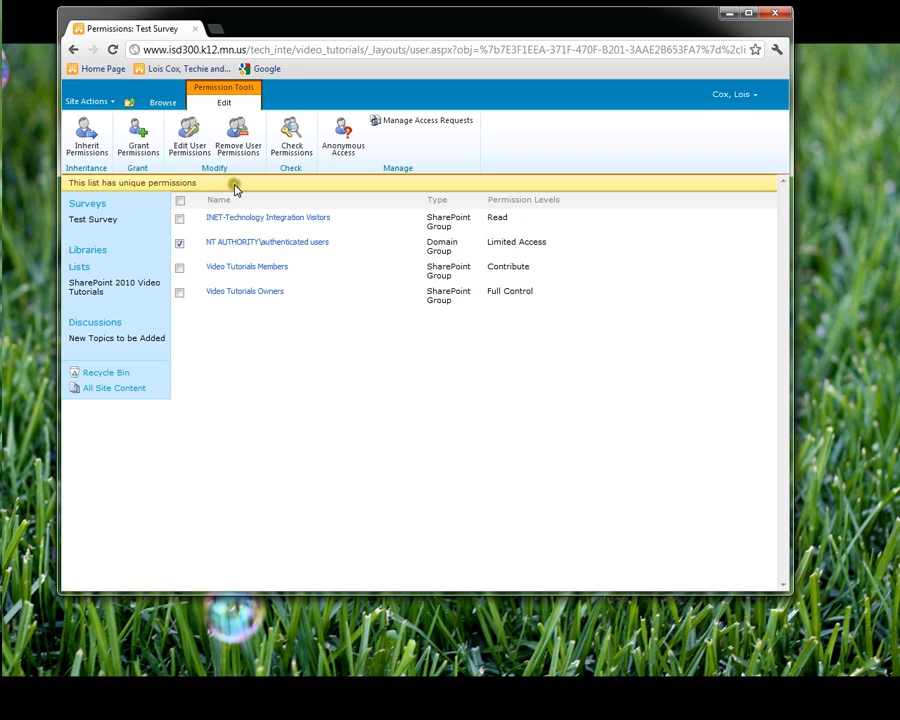
{"action": "left_click", "coordinate": [189, 137]}
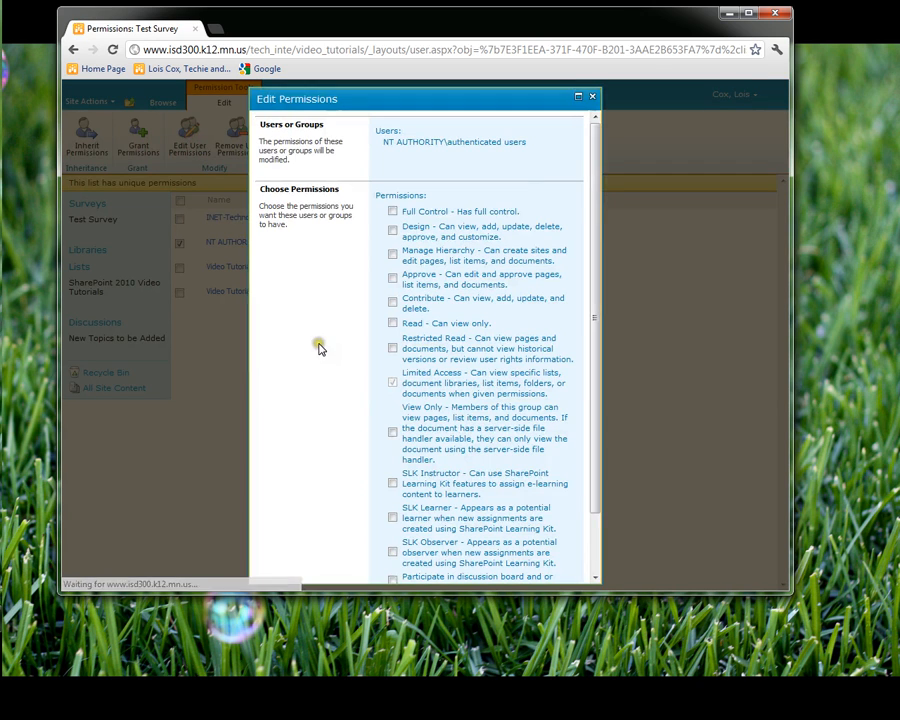
{"action": "mouse_move", "coordinate": [458, 432]}
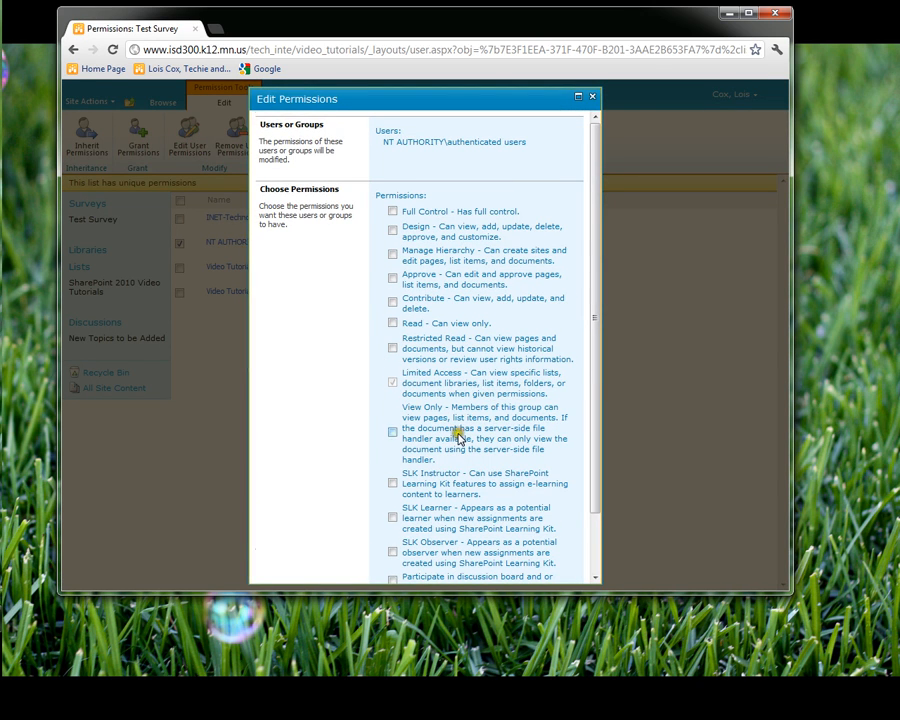
{"action": "scroll", "scroll_direction": "down", "scroll_amount": 3}
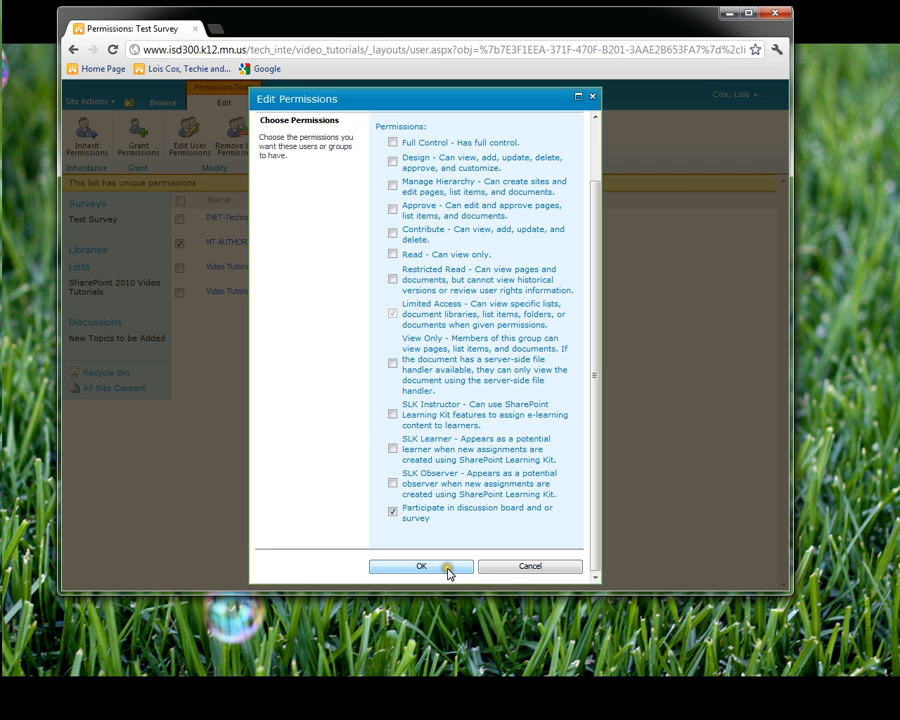
{"action": "left_click", "coordinate": [421, 566]}
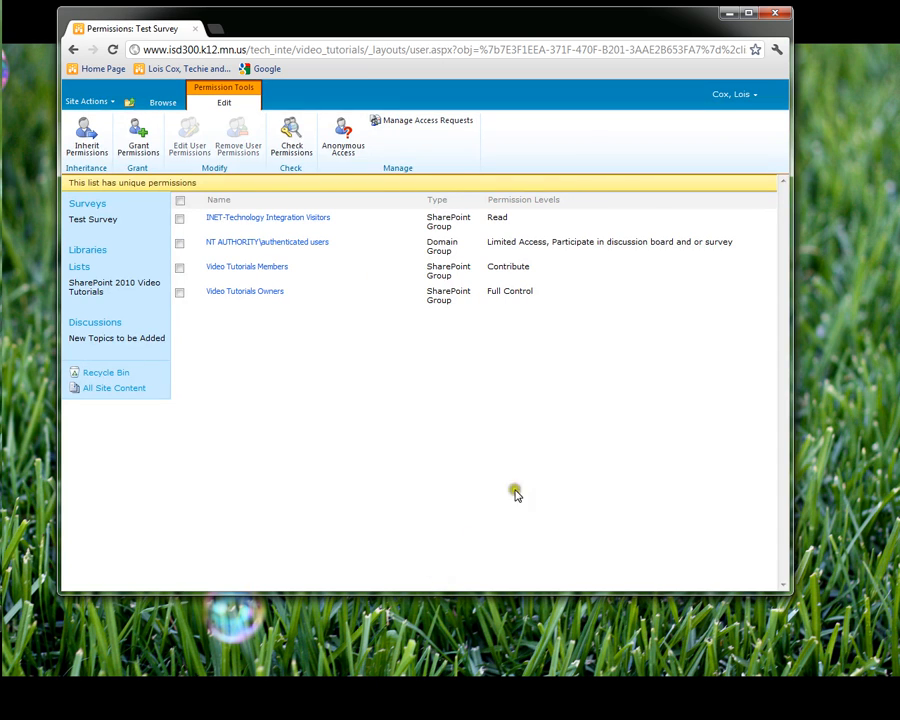
{"action": "mouse_move", "coordinate": [310, 318]}
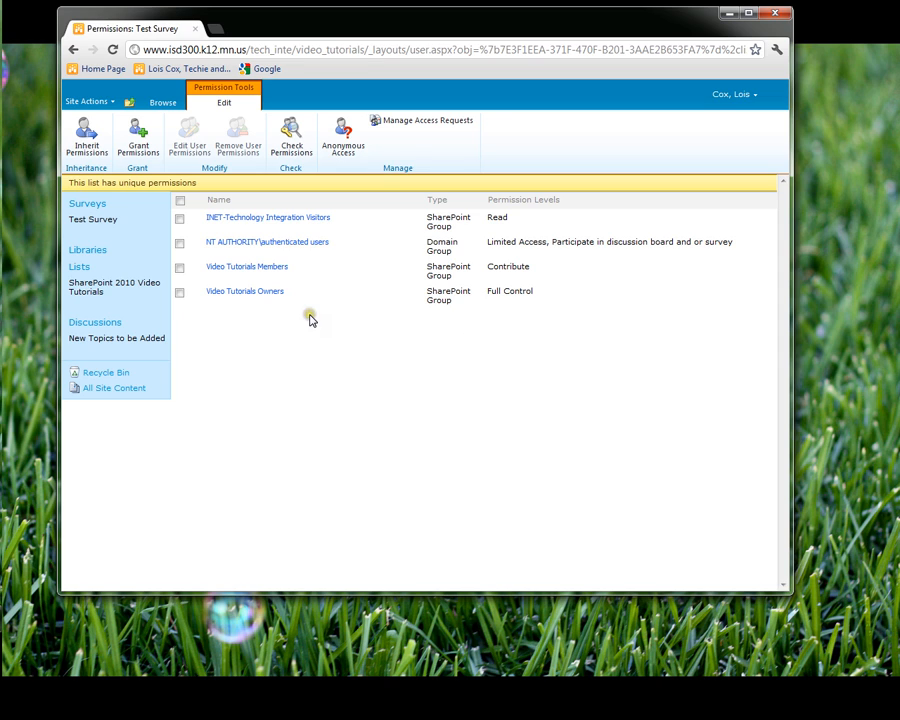
{"action": "mouse_move", "coordinate": [280, 266]}
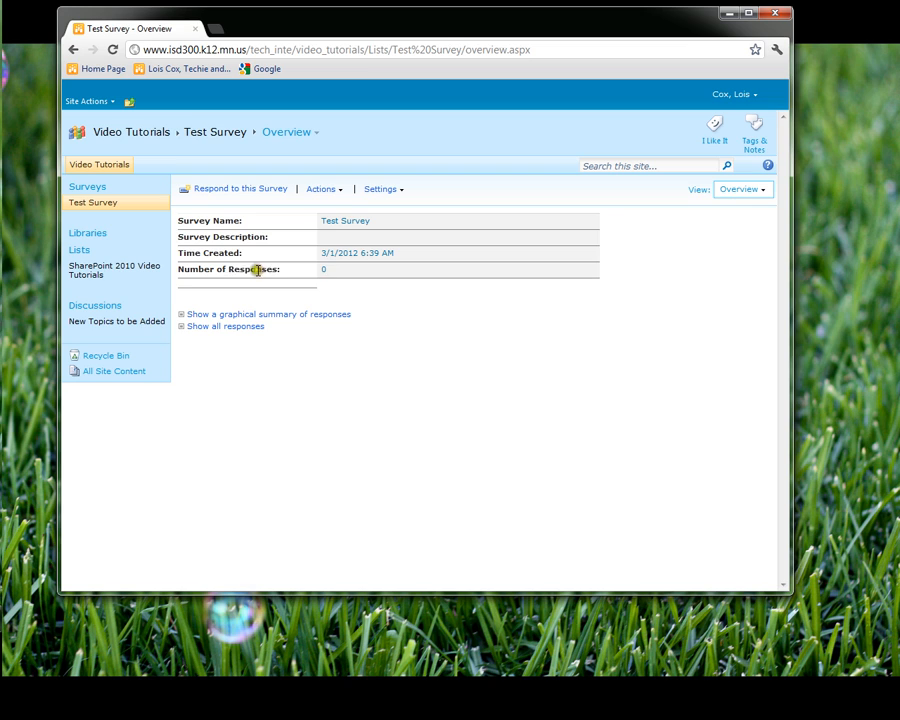
{"action": "mouse_move", "coordinate": [337, 287]}
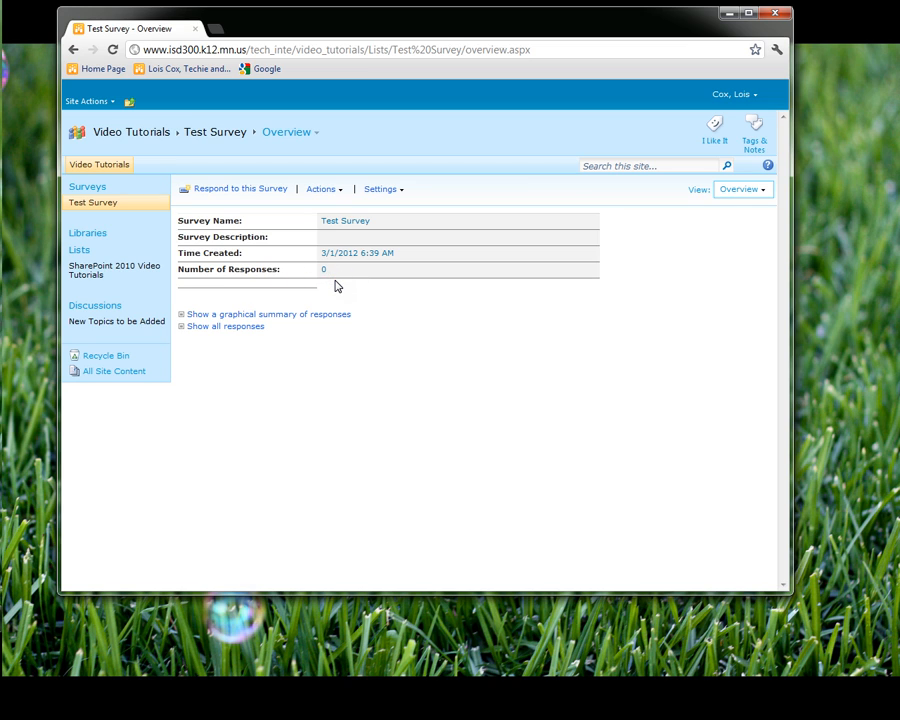
{"action": "mouse_move", "coordinate": [235, 342]}
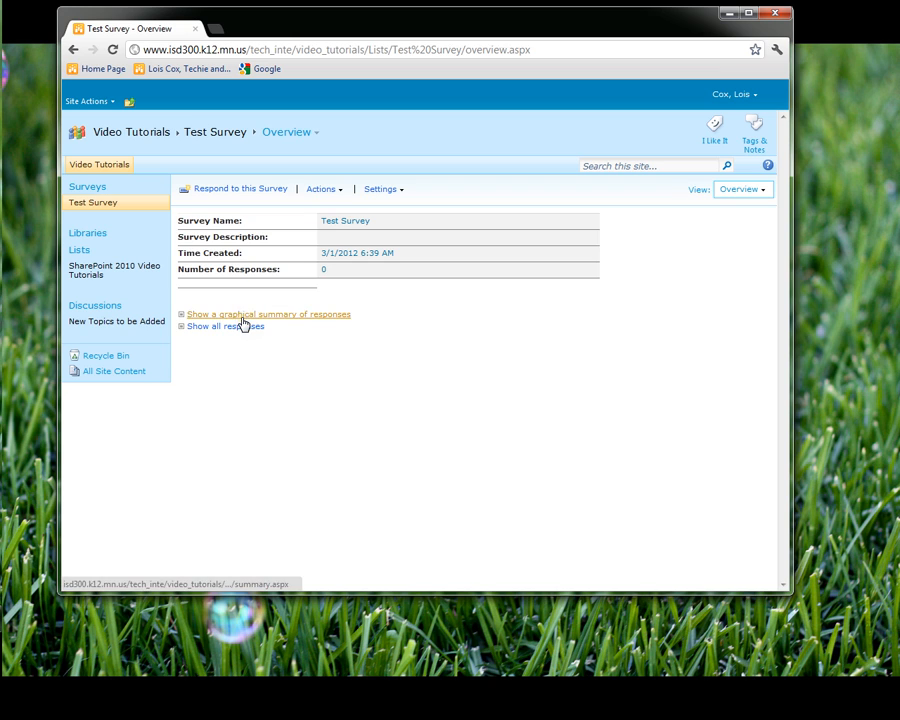
Preview the graphical summary of responses from the Test Survey overview page.
{"action": "left_click", "coordinate": [267, 313]}
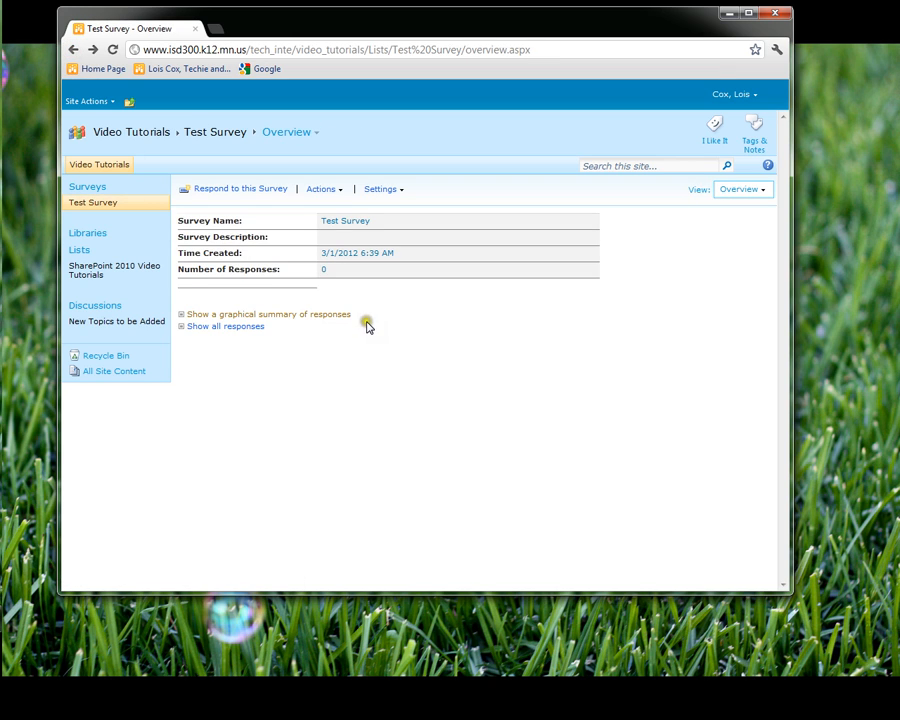
{"action": "mouse_move", "coordinate": [207, 343]}
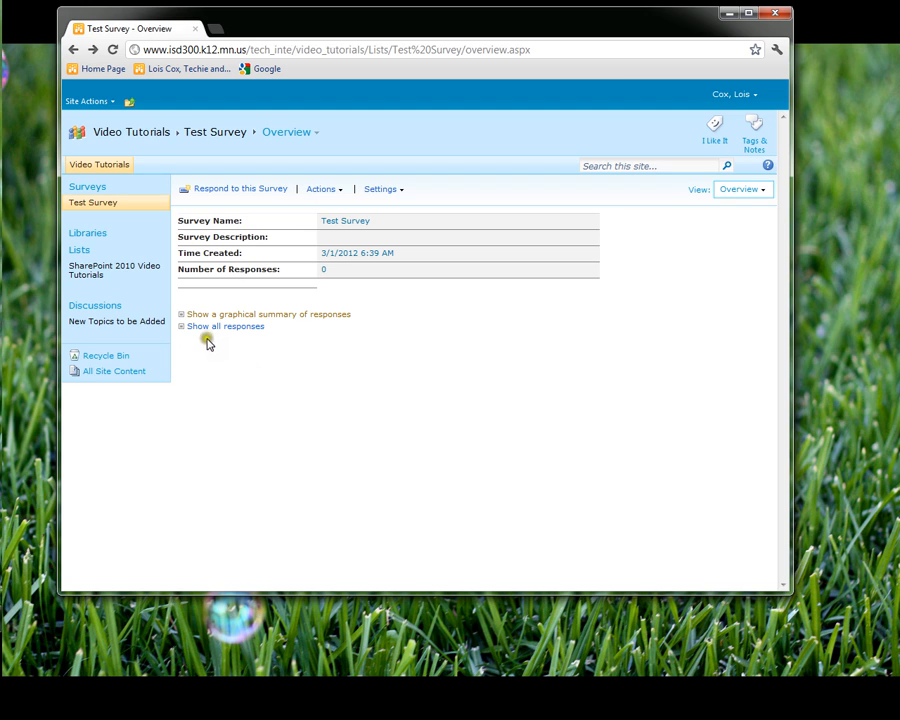
{"action": "mouse_move", "coordinate": [224, 337]}
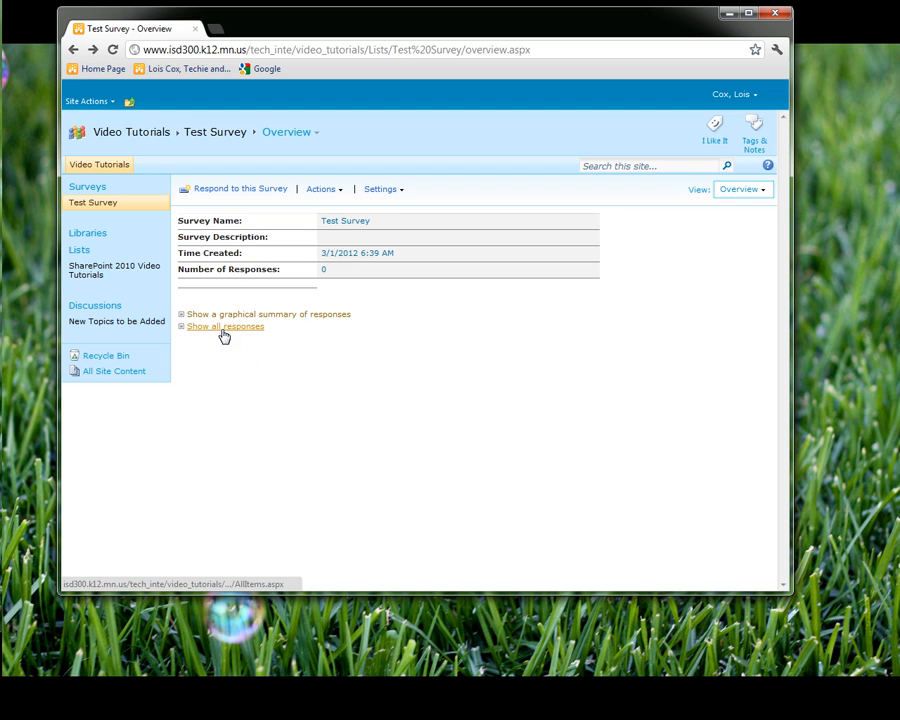
{"action": "mouse_move", "coordinate": [239, 368]}
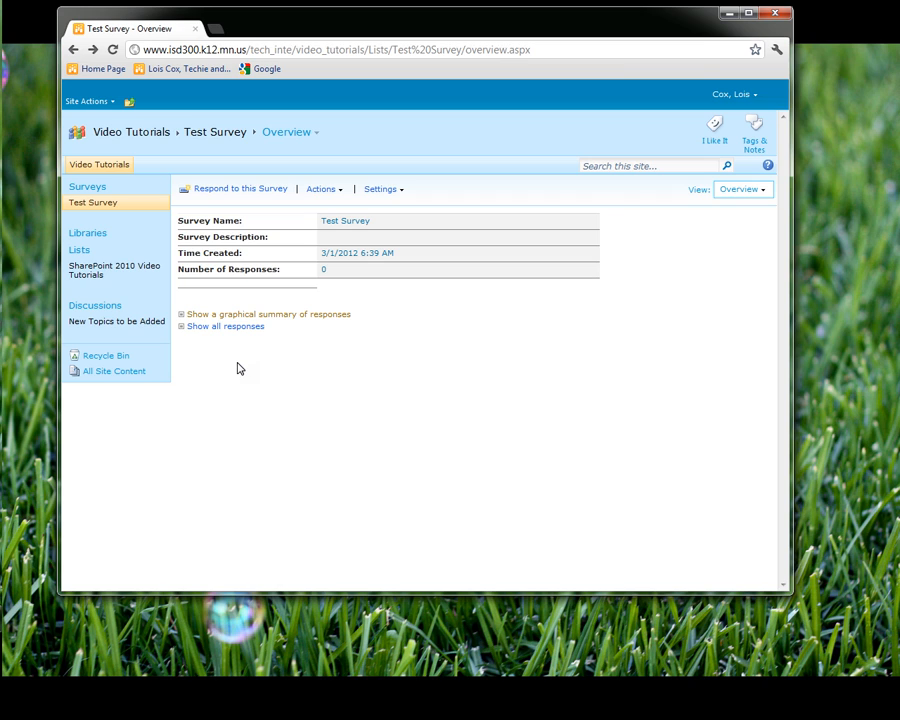